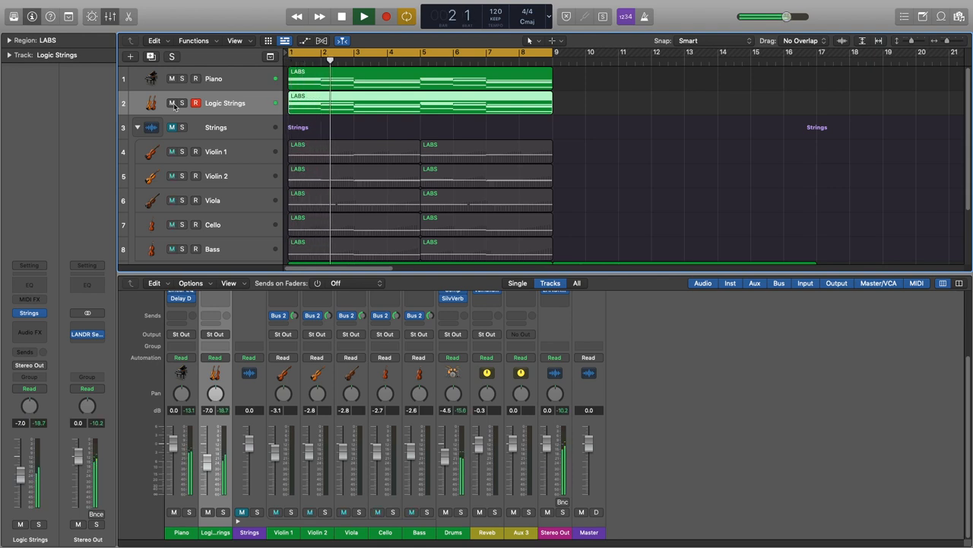
Step: Mute the Logic Strings track so only the individual string parts play
left_click(172, 103)
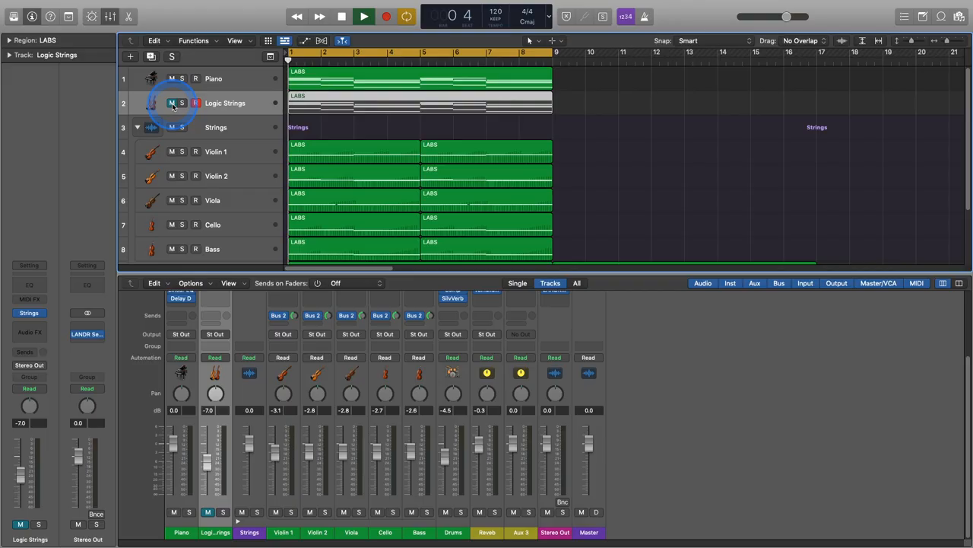
left_click(364, 16)
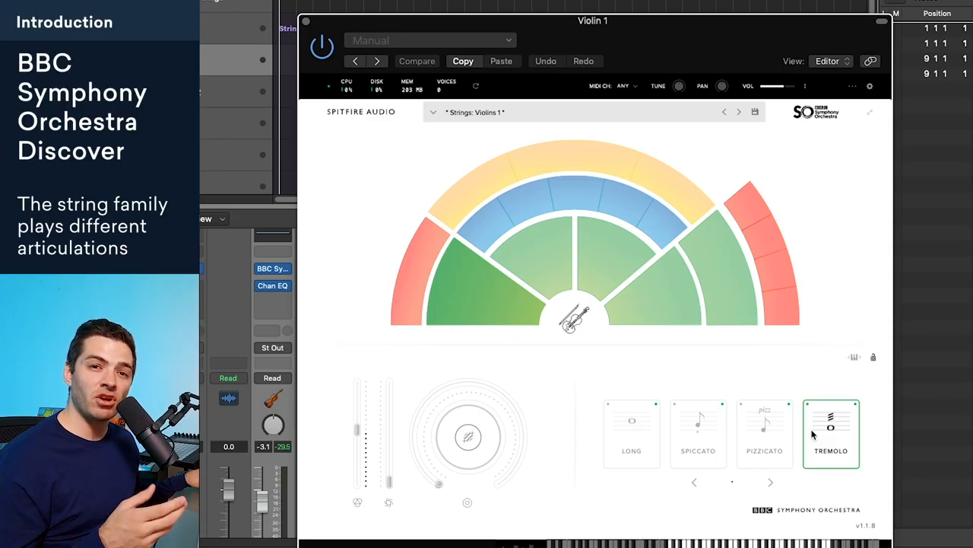
Step: Audition Violin 1's Tremolo, Pizzicato and Spiccato articulations in BBC SO Discover
left_click(831, 432)
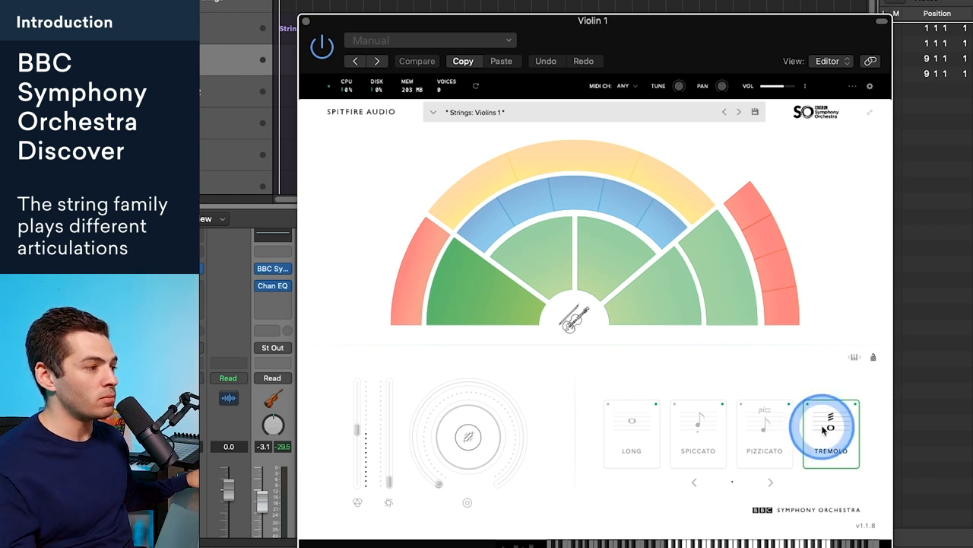
left_click(697, 432)
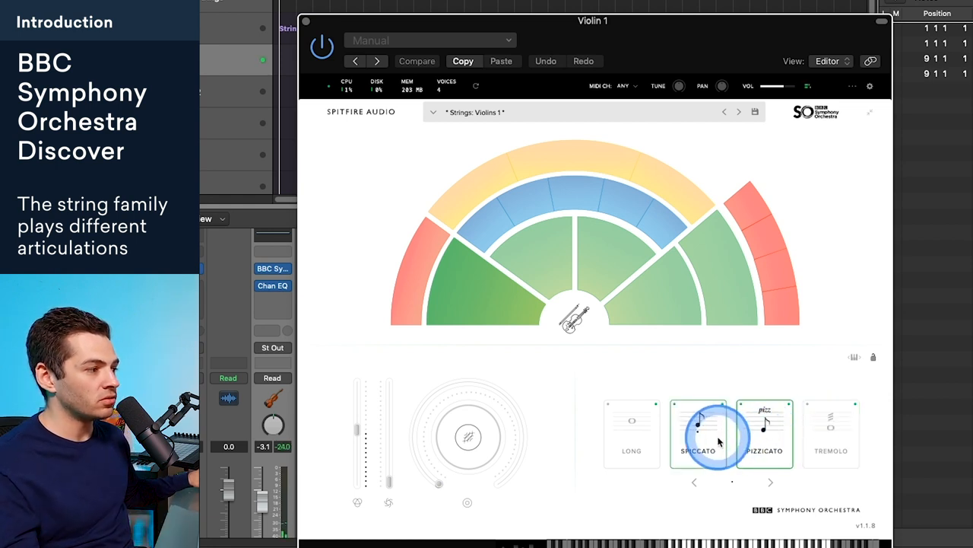
left_click(631, 433)
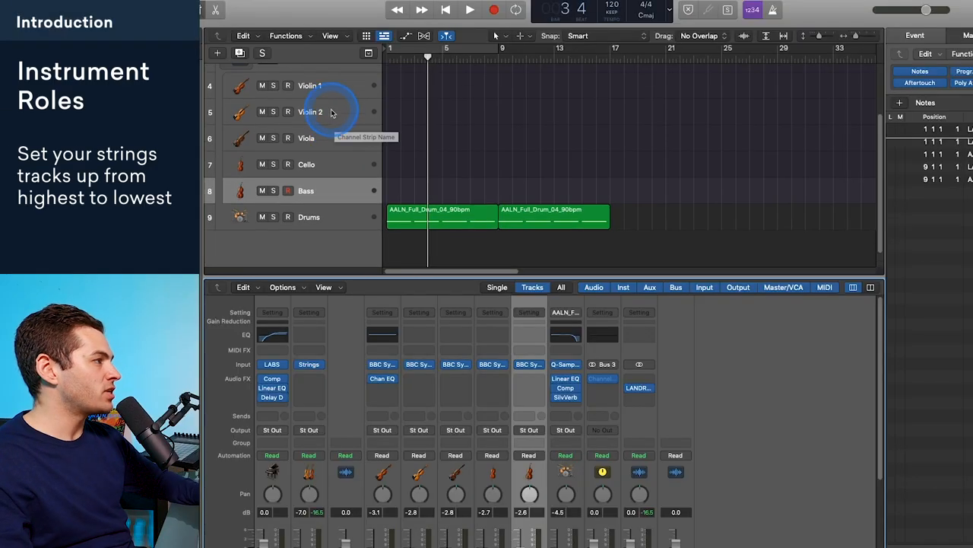
mouse_move(325, 85)
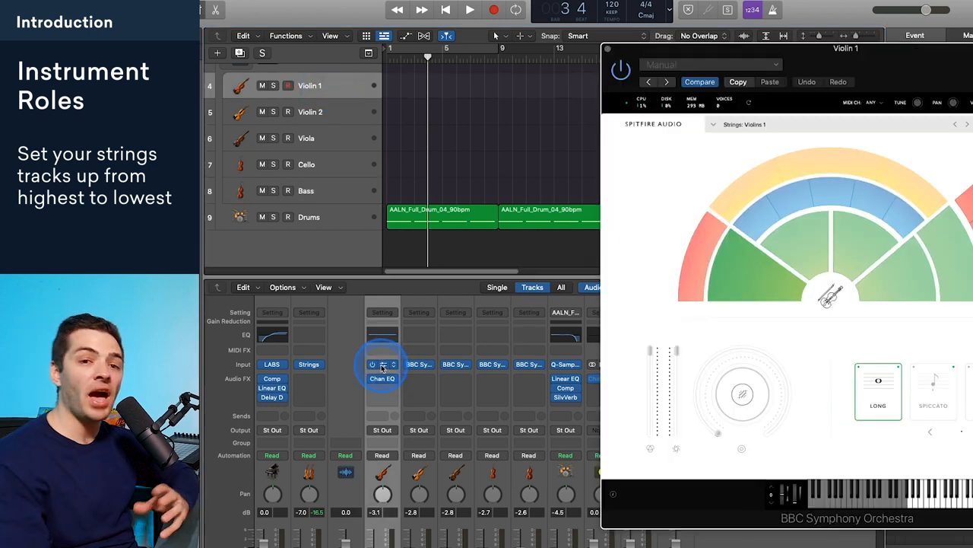
mouse_move(734, 232)
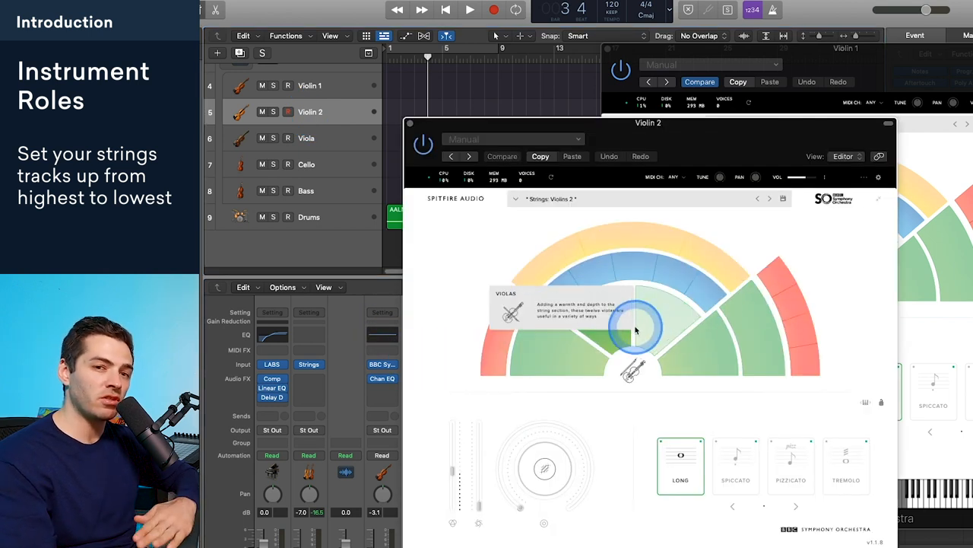
mouse_move(623, 312)
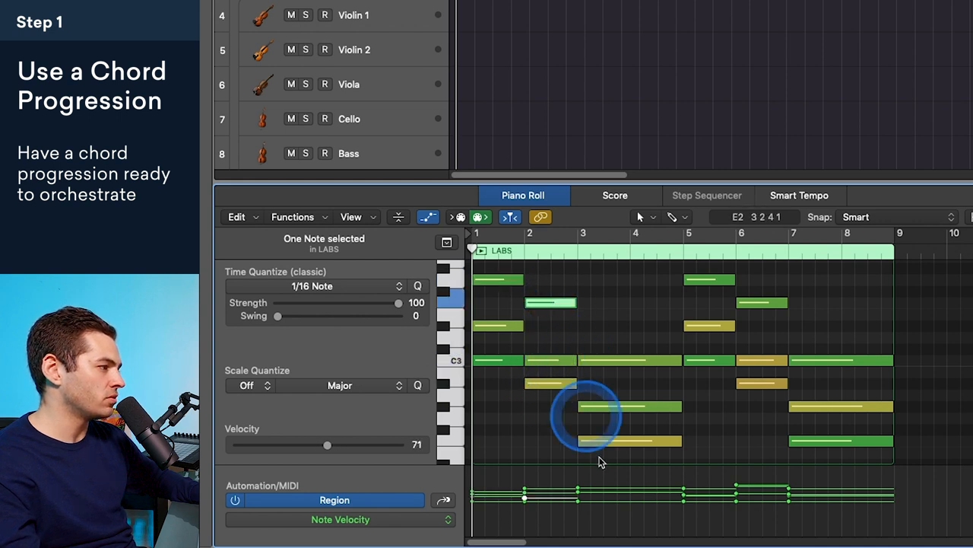
Step: Bring the Piano track's LABS chord region into view for note editing
left_click_drag(586, 414, 605, 361)
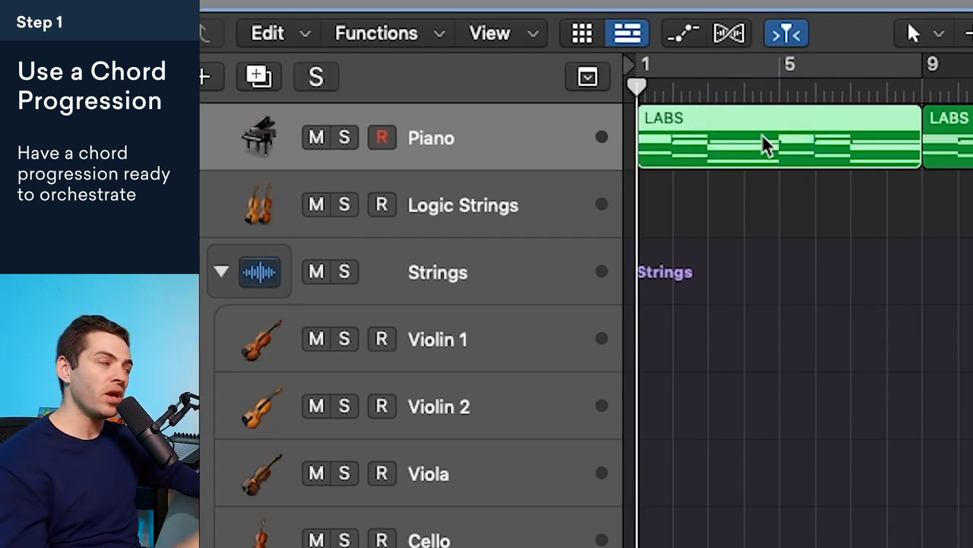
Step: Select the Piano track's LABS chord region for copying to Logic Strings
left_click(764, 144)
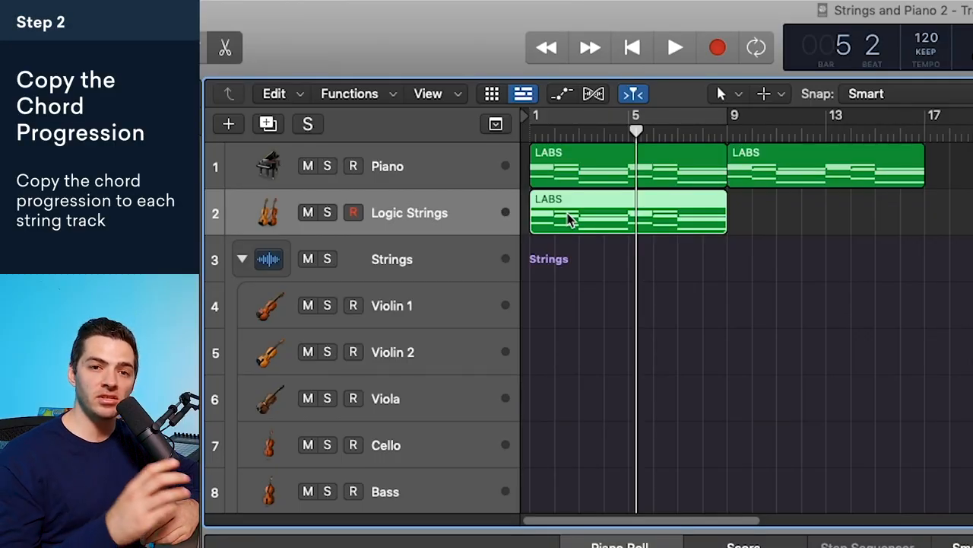
Step: Copy the Logic Strings chord region onto the string tracks below it
left_click(563, 225)
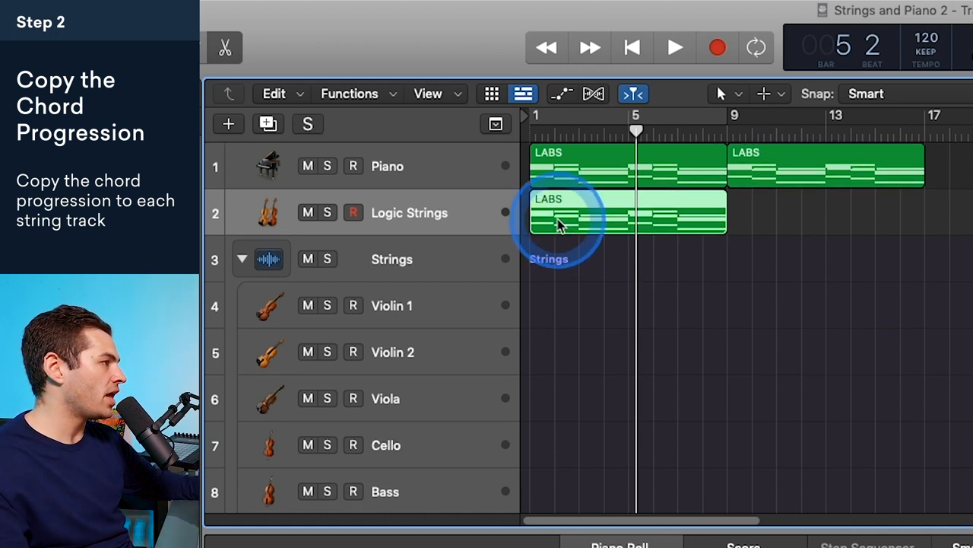
scroll("down", 3)
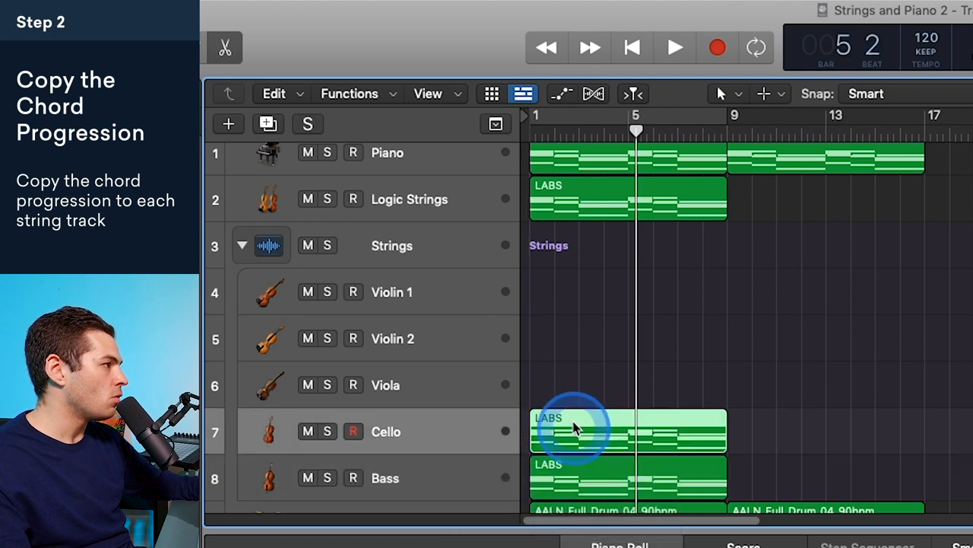
left_click_drag(574, 429, 570, 304)
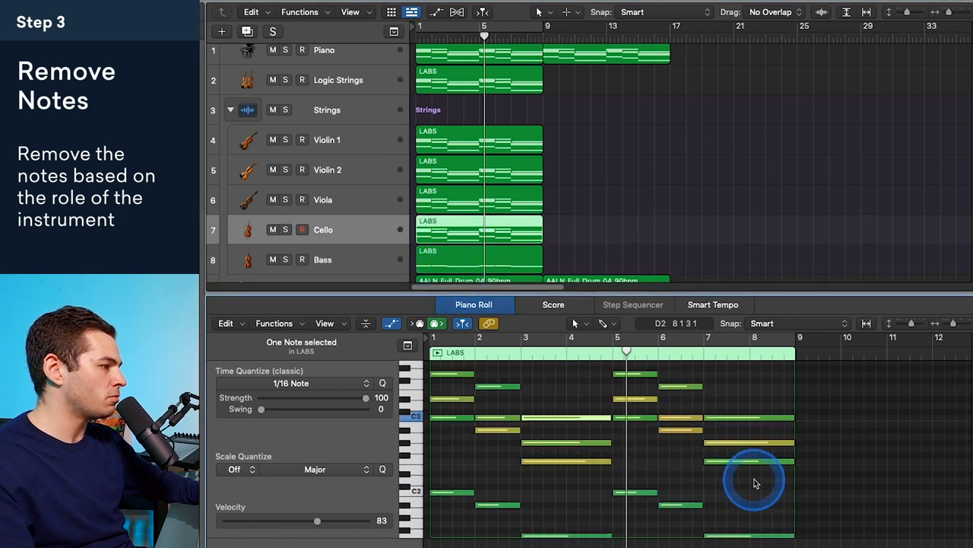
Step: Thin the Cello and Violin 2 chords by selecting high and low notes to remove
left_click(452, 380)
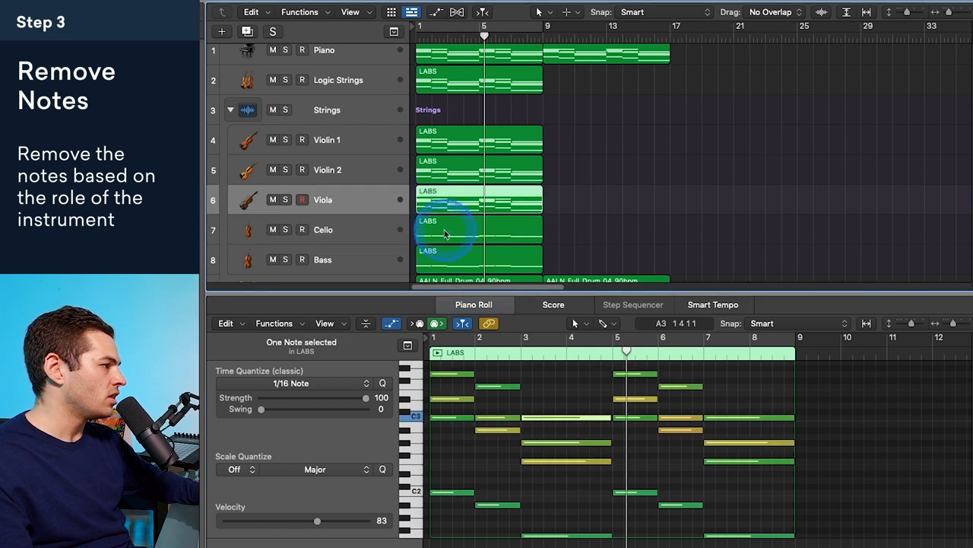
left_click(502, 505)
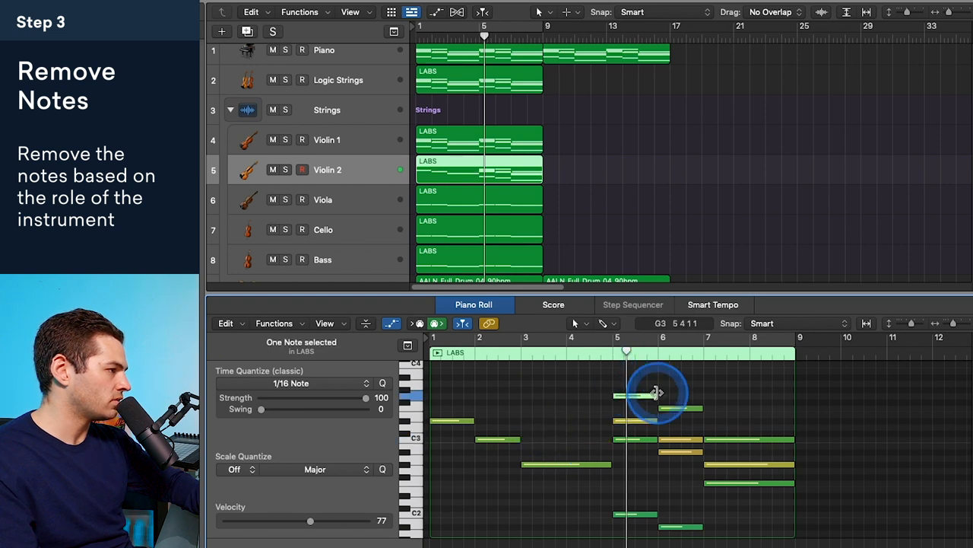
left_click(632, 452)
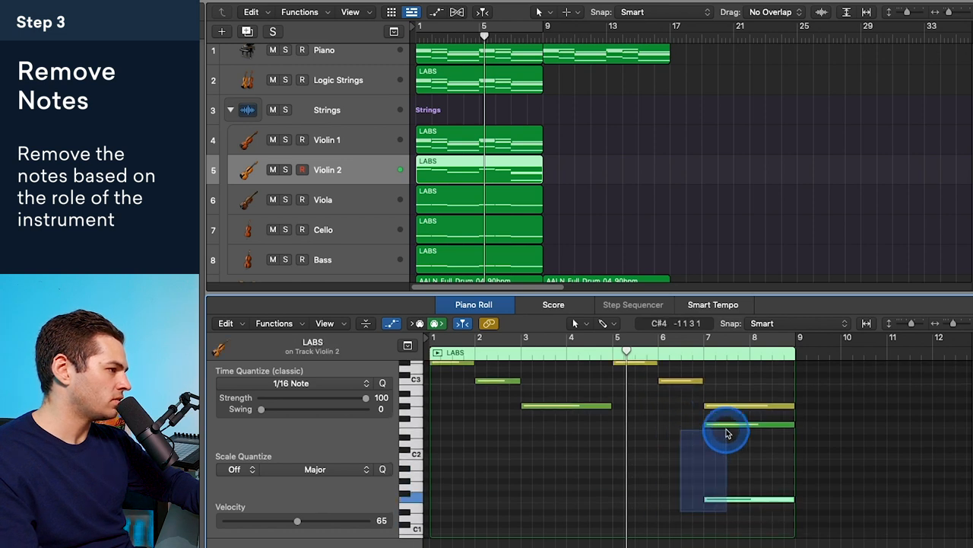
left_click(327, 139)
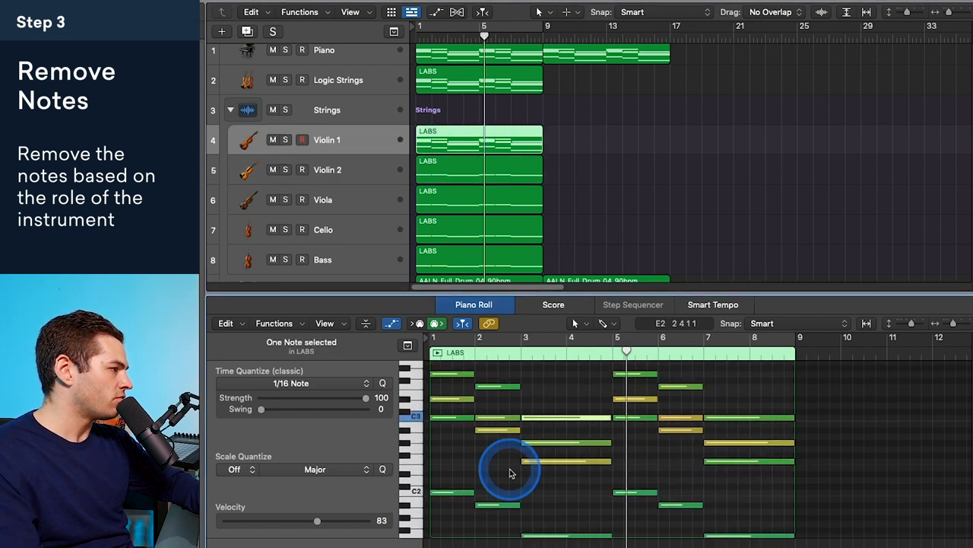
left_click(475, 418)
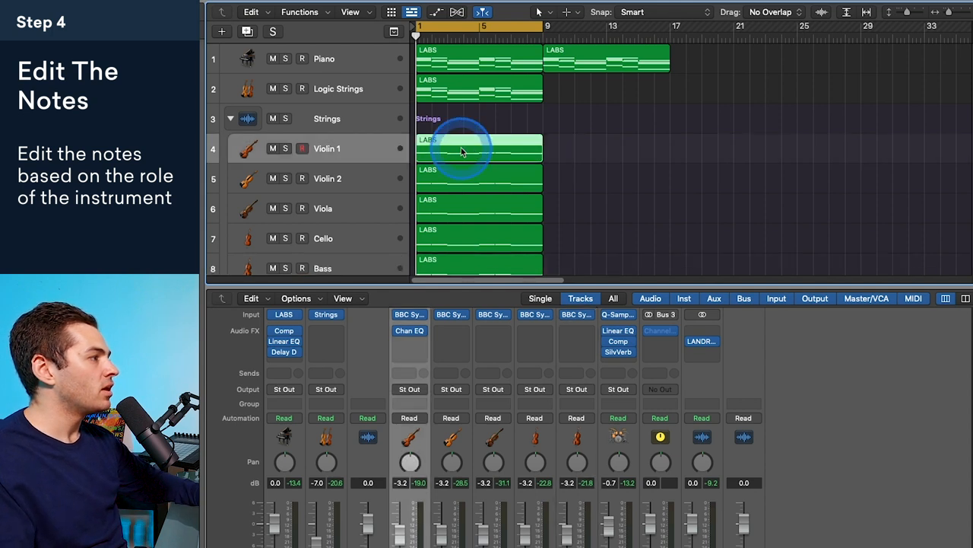
Step: In Violin 1's region, move the second note up to A#3
double_click(479, 148)
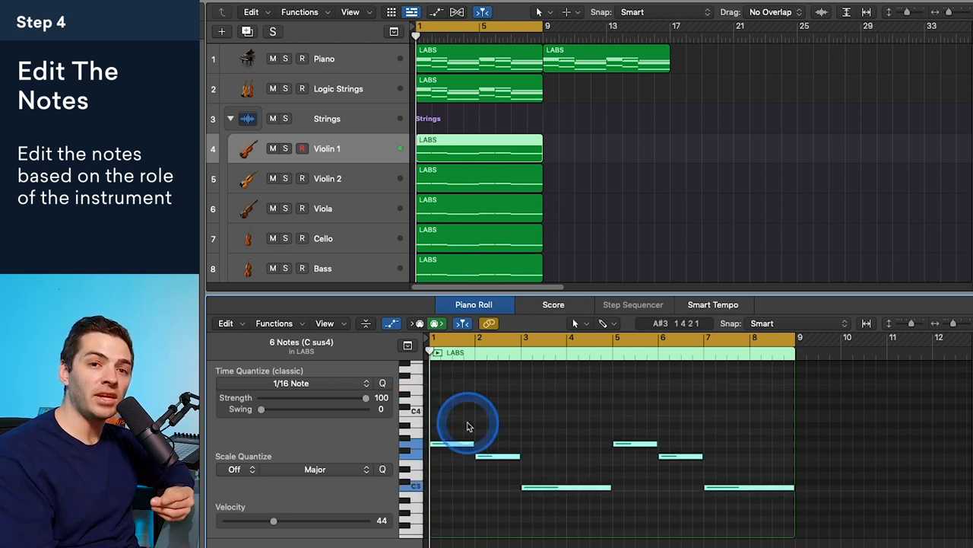
left_click(453, 444)
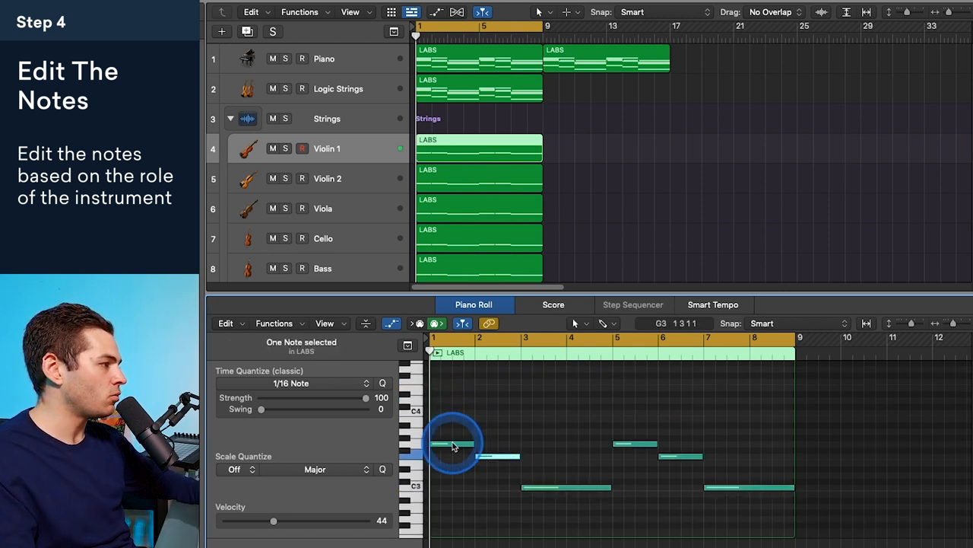
left_click_drag(453, 445, 494, 456)
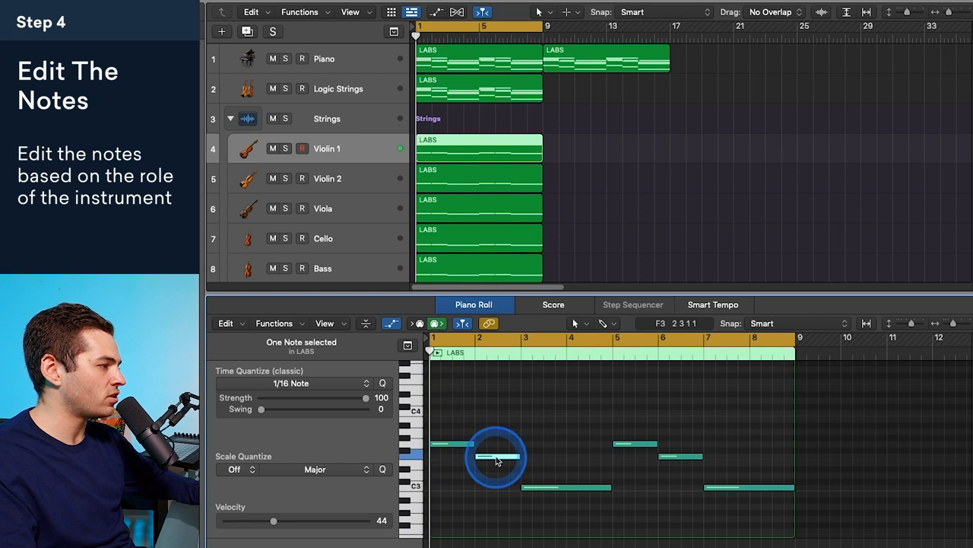
left_click_drag(498, 457, 449, 444)
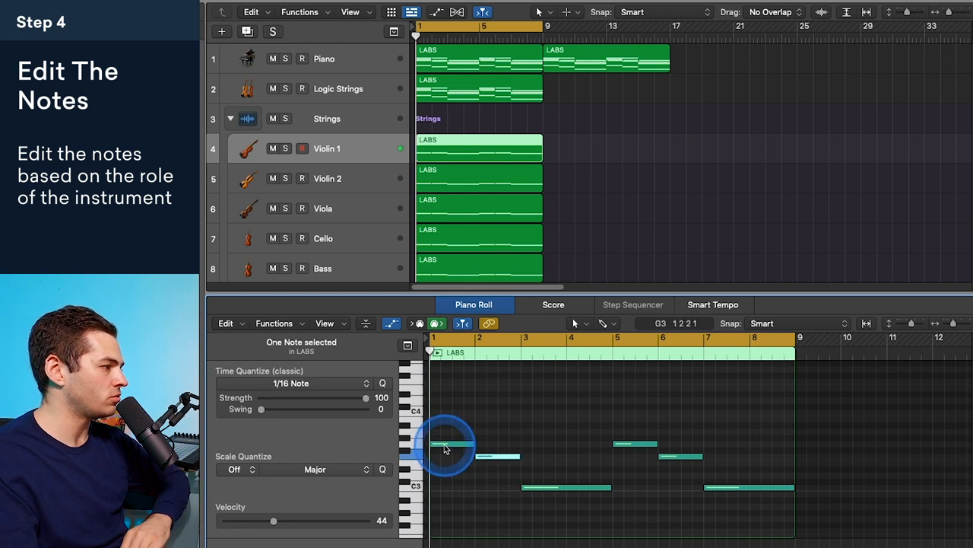
left_click_drag(449, 445, 498, 433)
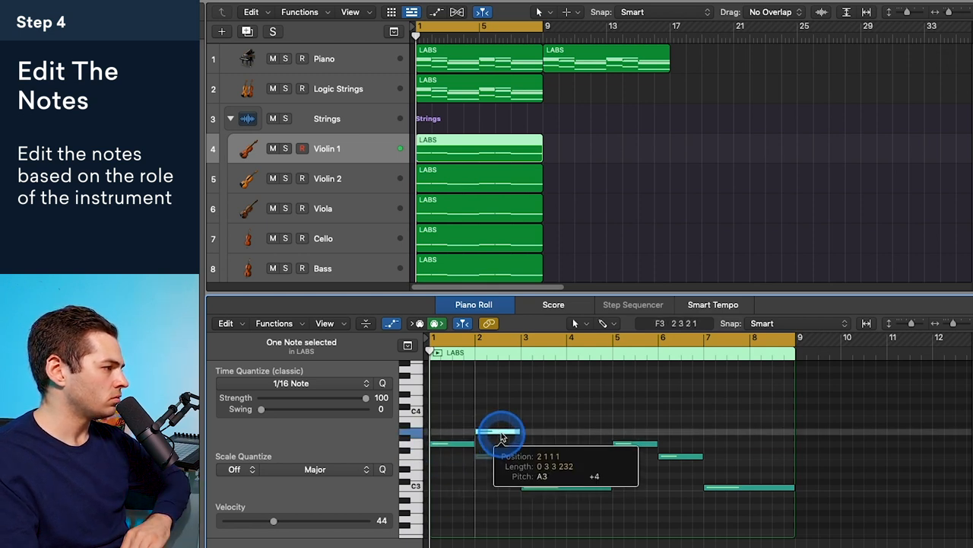
left_click_drag(499, 432, 449, 444)
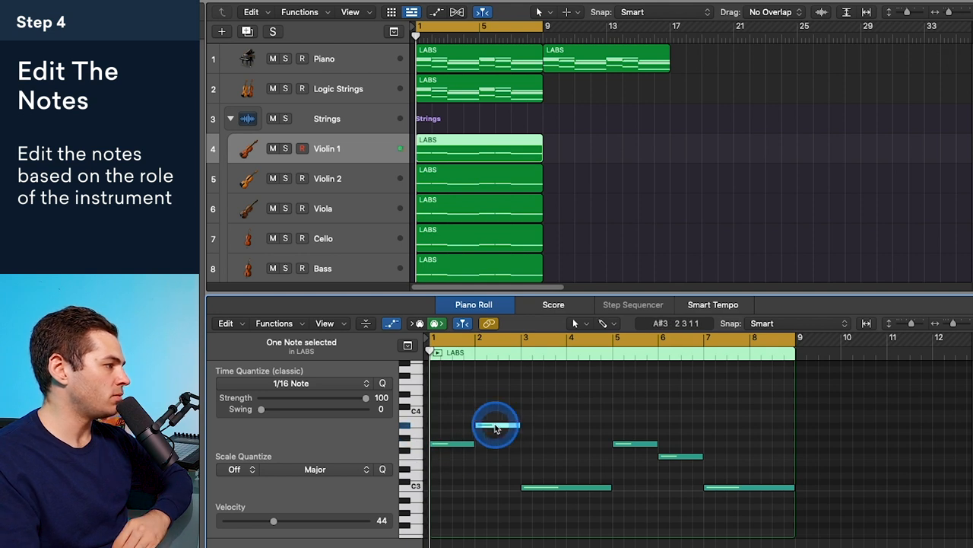
Step: Raise later Violin 1 notes to C#4 and C4, shorten D4, add a top step, and reposition the line
left_click_drag(495, 422, 541, 418)
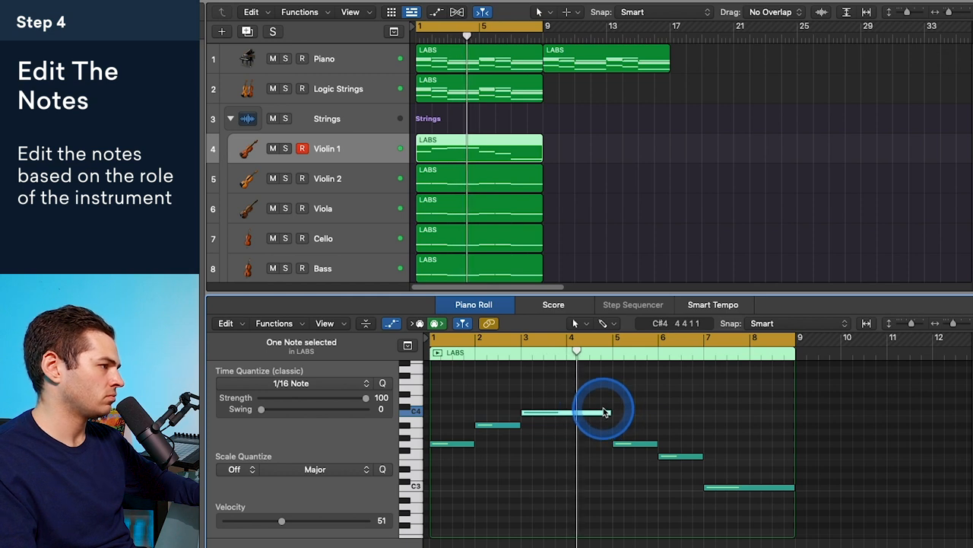
left_click_drag(604, 413, 548, 411)
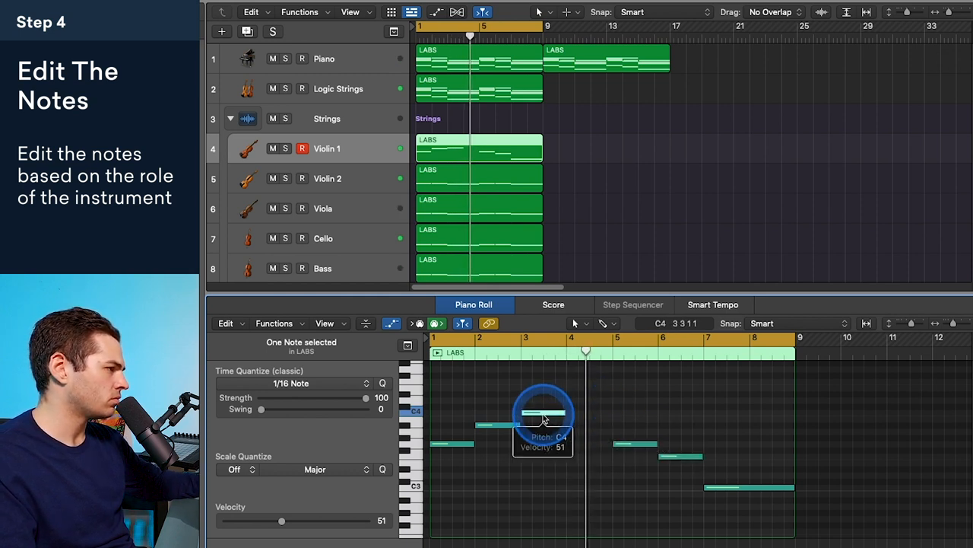
left_click_drag(544, 413, 609, 399)
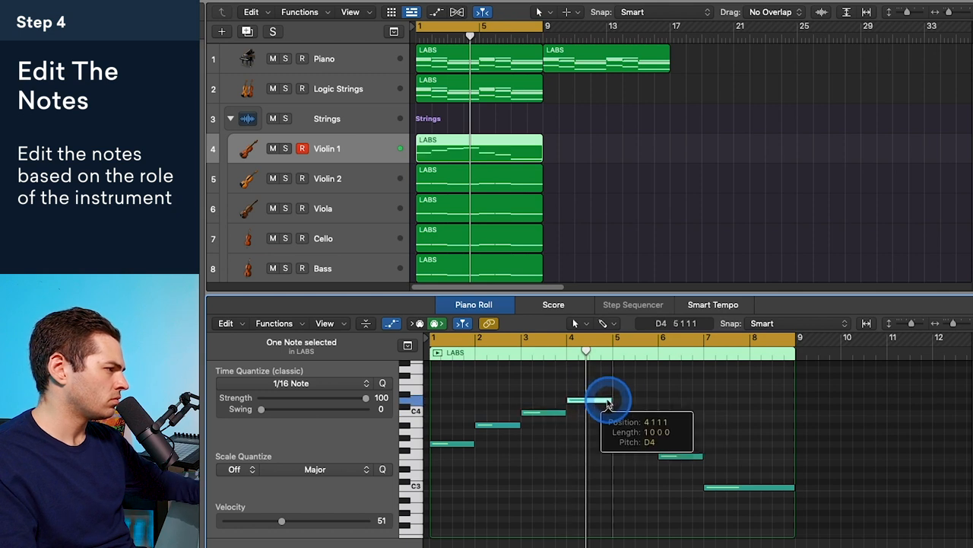
left_click_drag(608, 400, 575, 400)
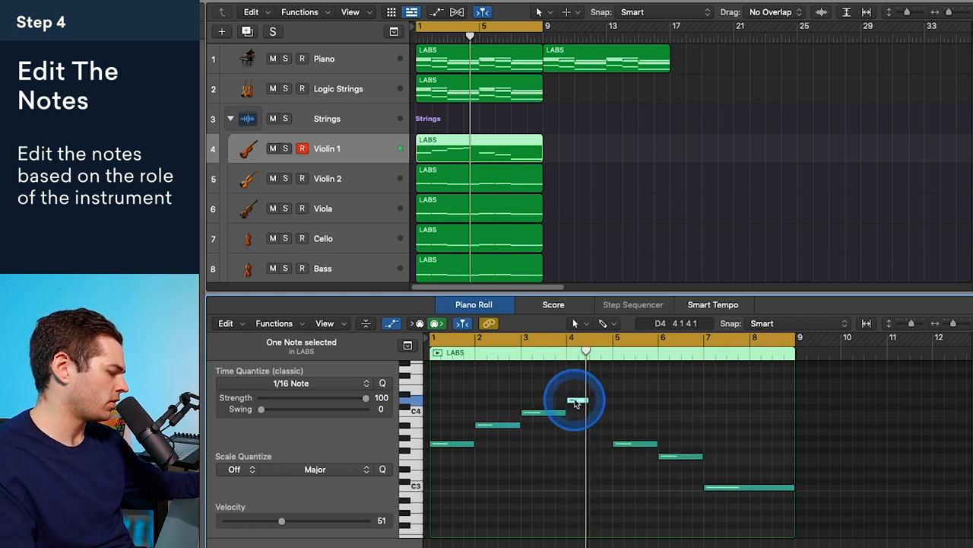
left_click_drag(575, 401, 594, 397)
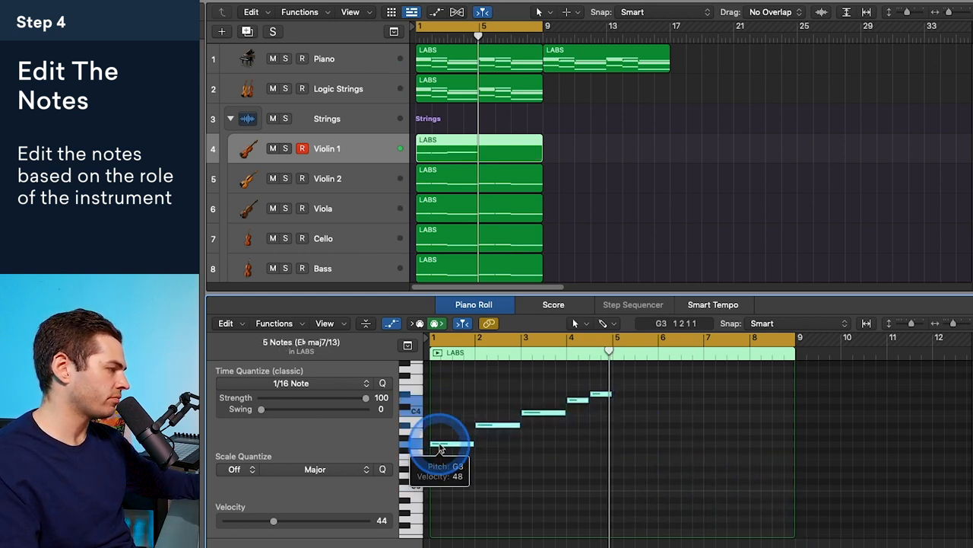
left_click_drag(439, 444, 620, 444)
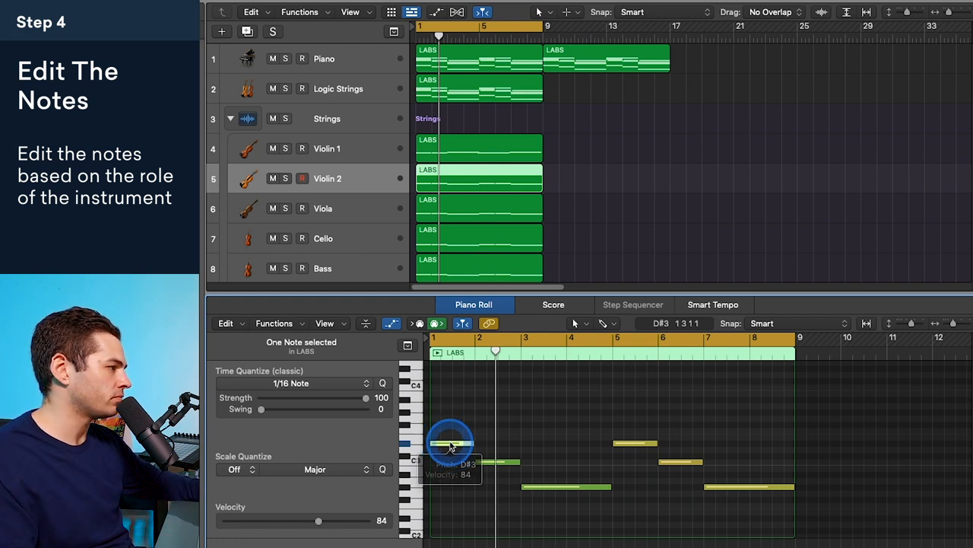
Step: Layer higher copies of Violin 2's first two notes and raise its long bar-3 note
left_click_drag(451, 444, 495, 463)
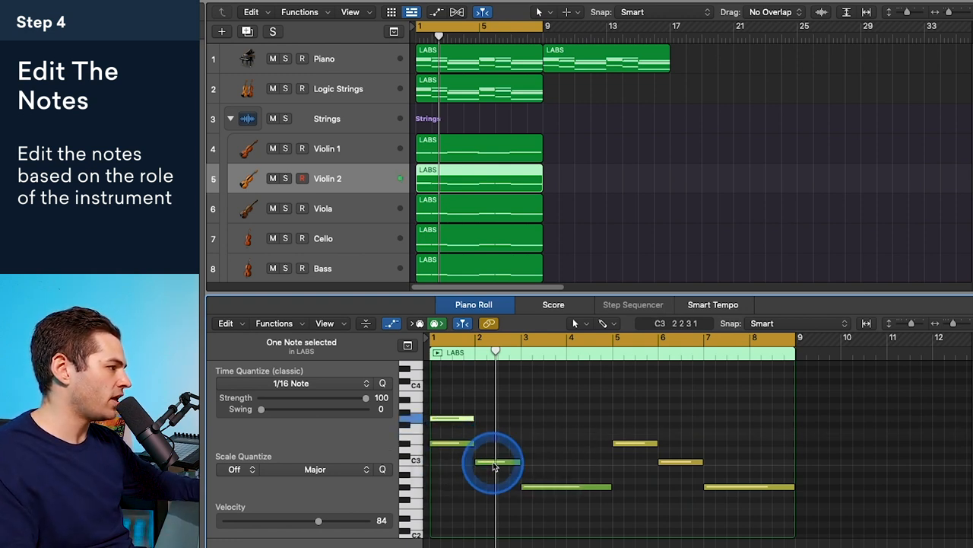
left_click_drag(494, 463, 525, 476)
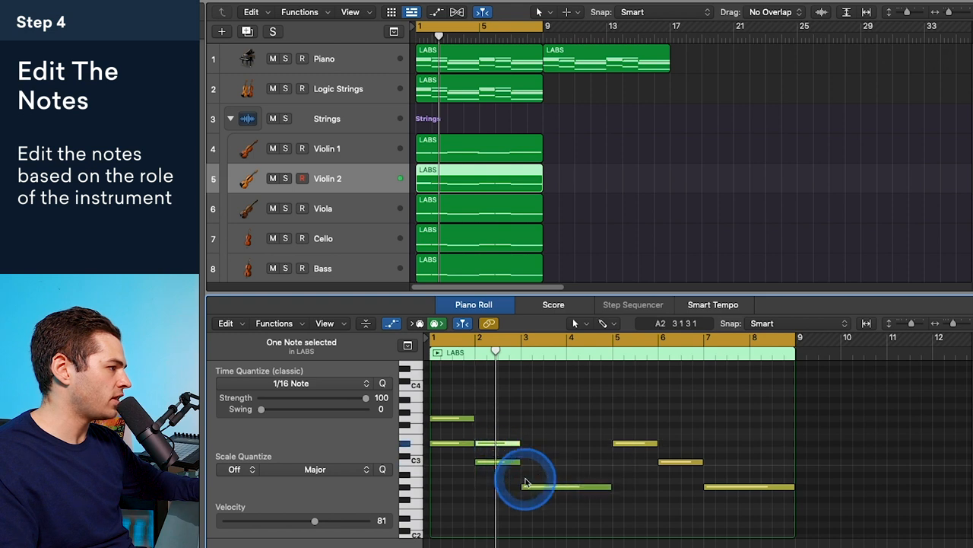
left_click_drag(525, 485, 542, 466)
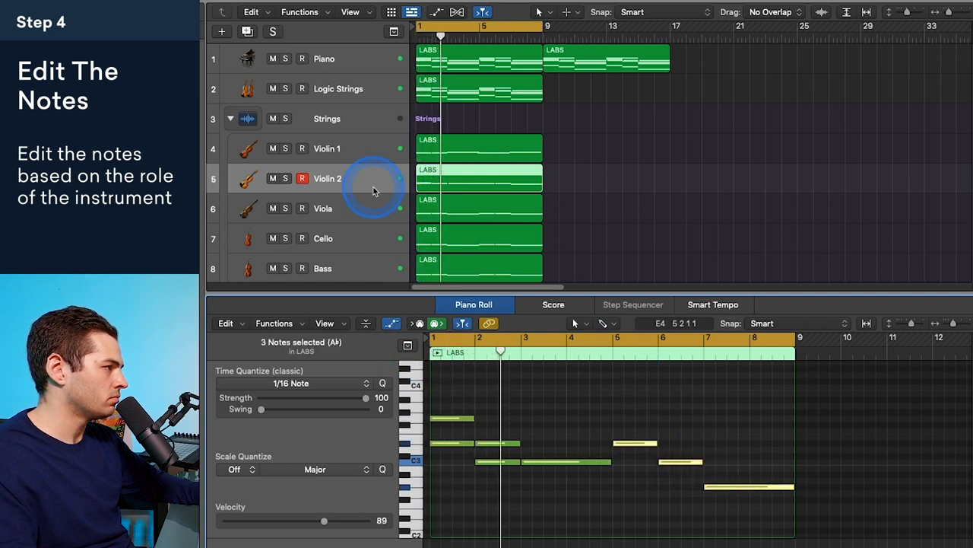
left_click(288, 177)
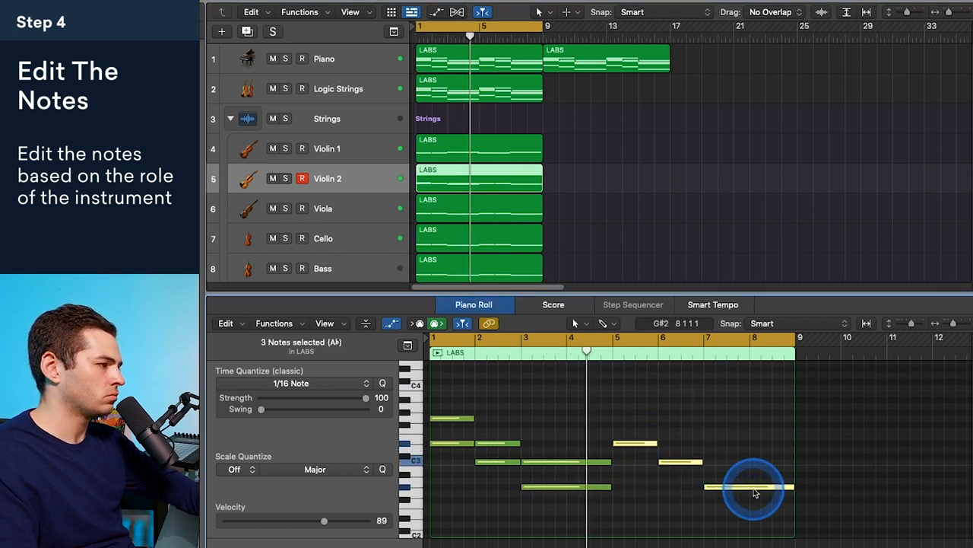
left_click(323, 208)
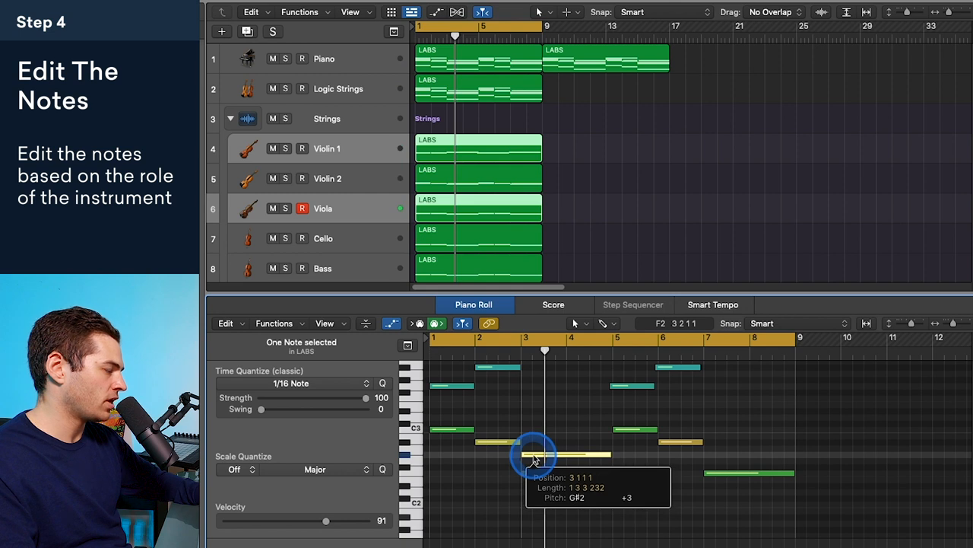
Step: Raise the Viola's long bar-3 note three semitones to G#2
left_click_drag(532, 449, 495, 441)
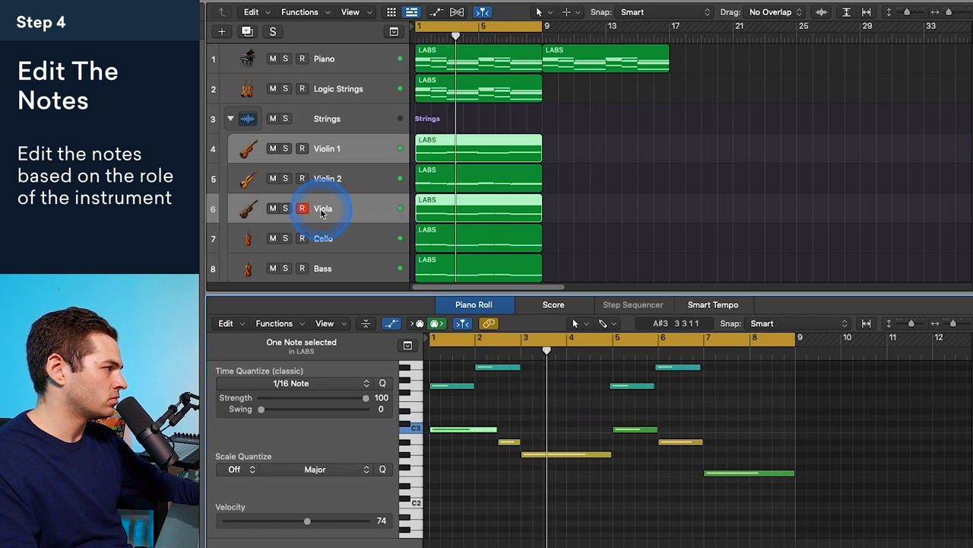
Step: Solo Violin 1 and Viola together
left_click(288, 208)
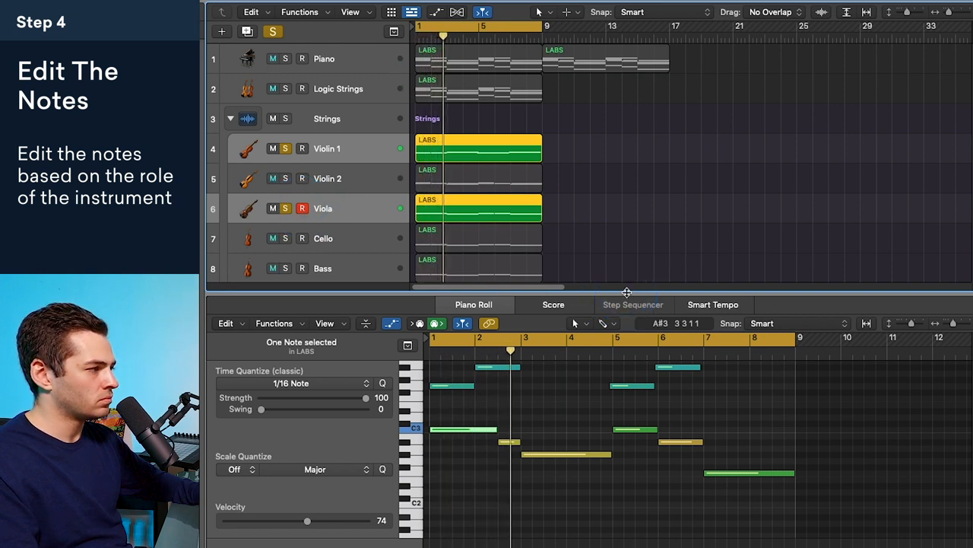
left_click(620, 431)
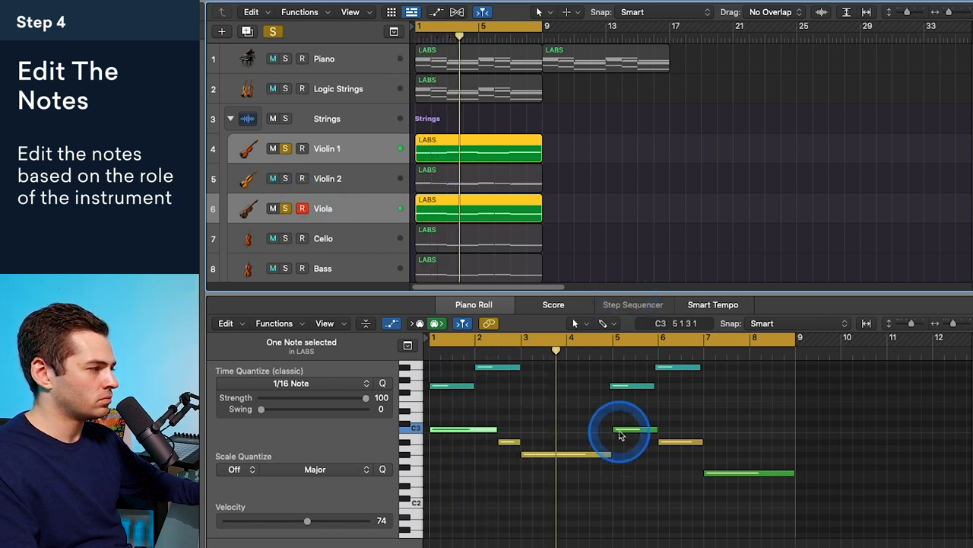
Step: Reposition the bar-5 and bar-6 viola notes in the Piano Roll against Violin 1
left_click_drag(620, 431, 631, 411)
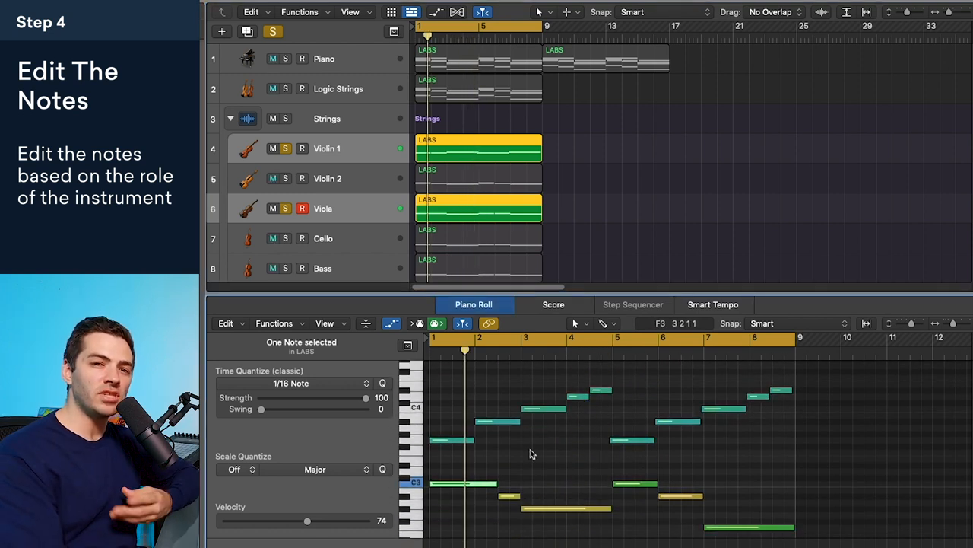
left_click(498, 418)
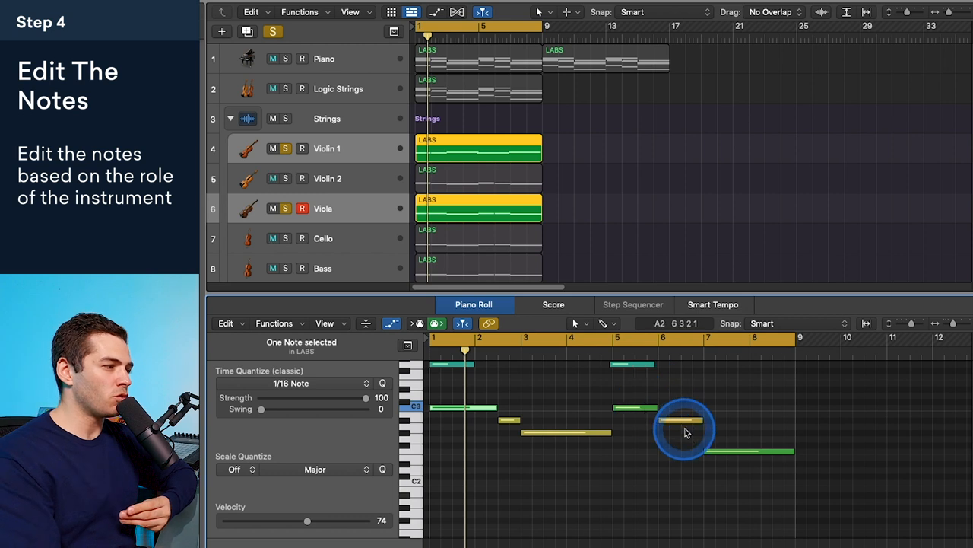
left_click_drag(684, 422, 749, 451)
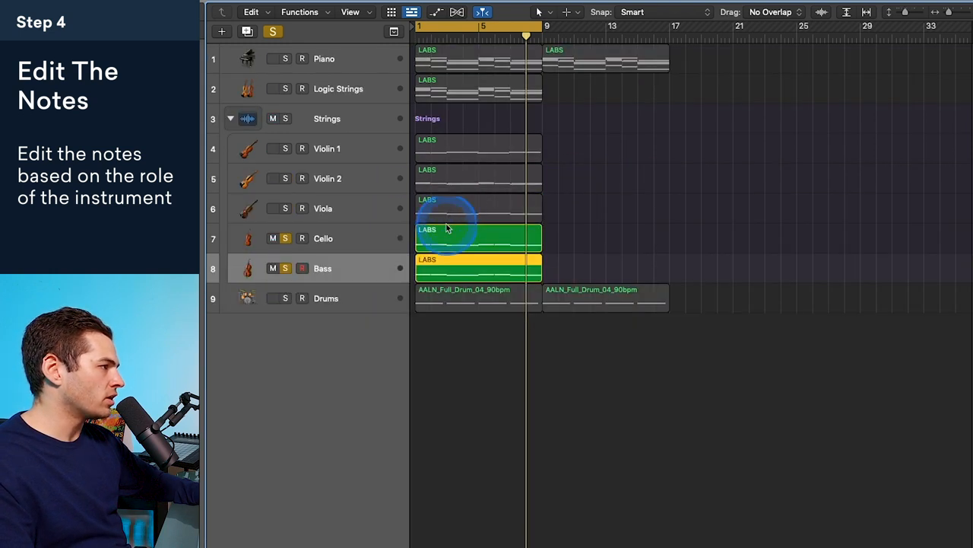
Step: Open the Bass region's six low notes for editing and briefly inspect the Bass instrument window
double_click(478, 266)
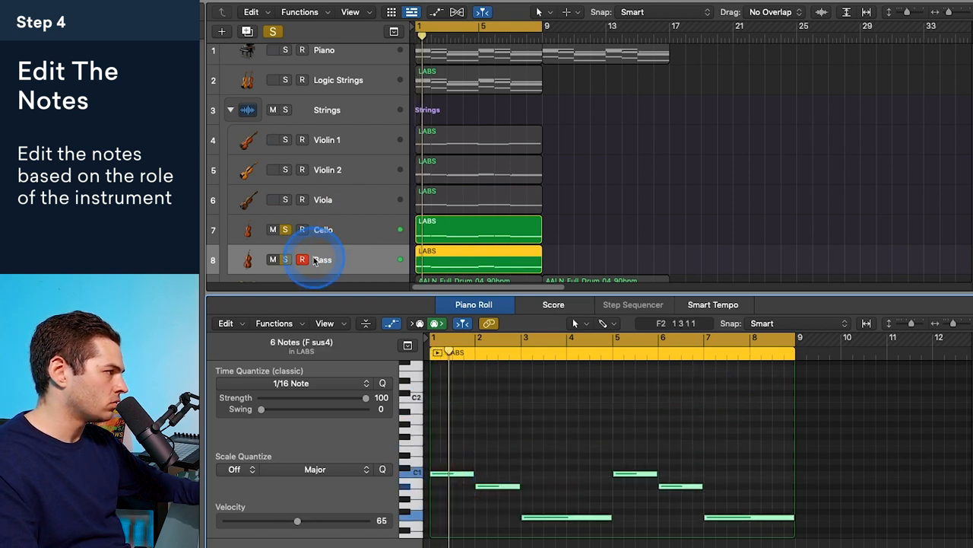
double_click(246, 260)
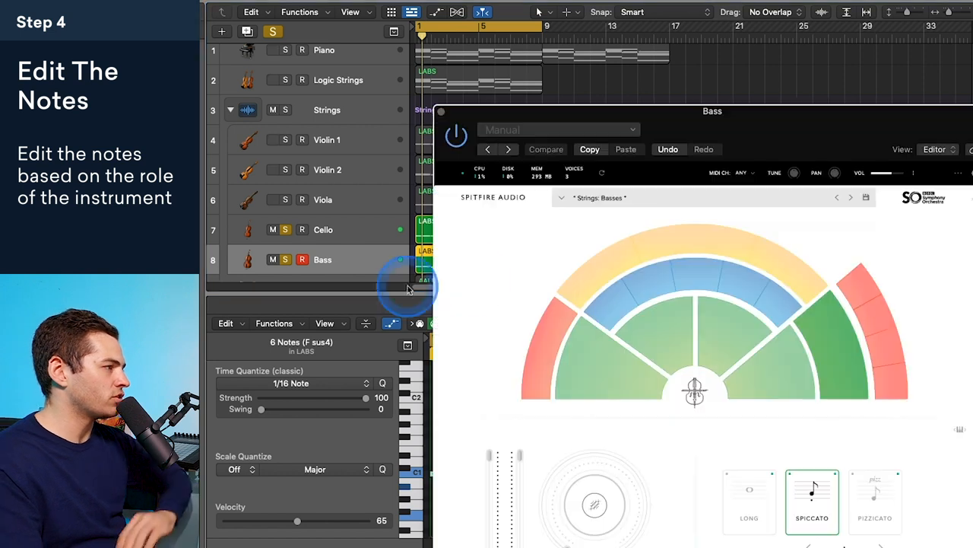
left_click(749, 501)
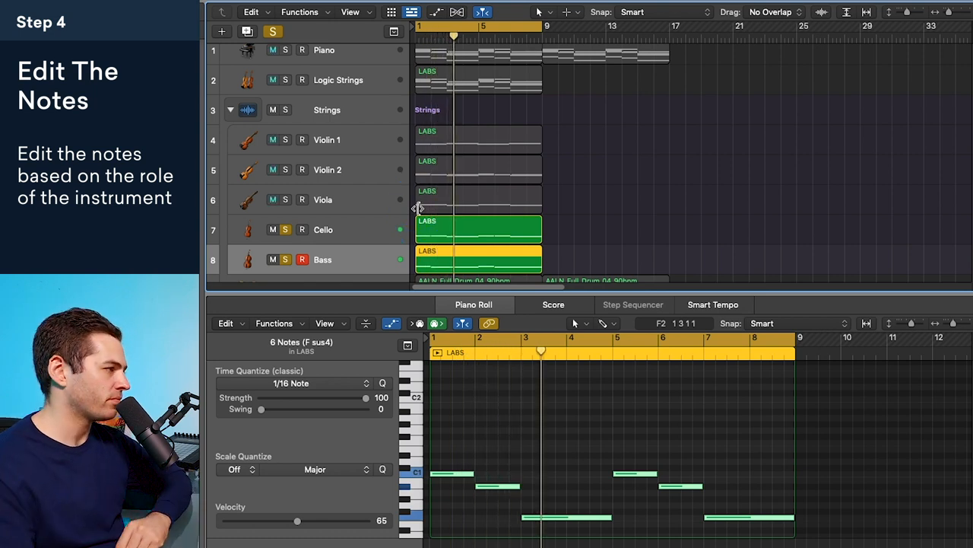
left_click(301, 259)
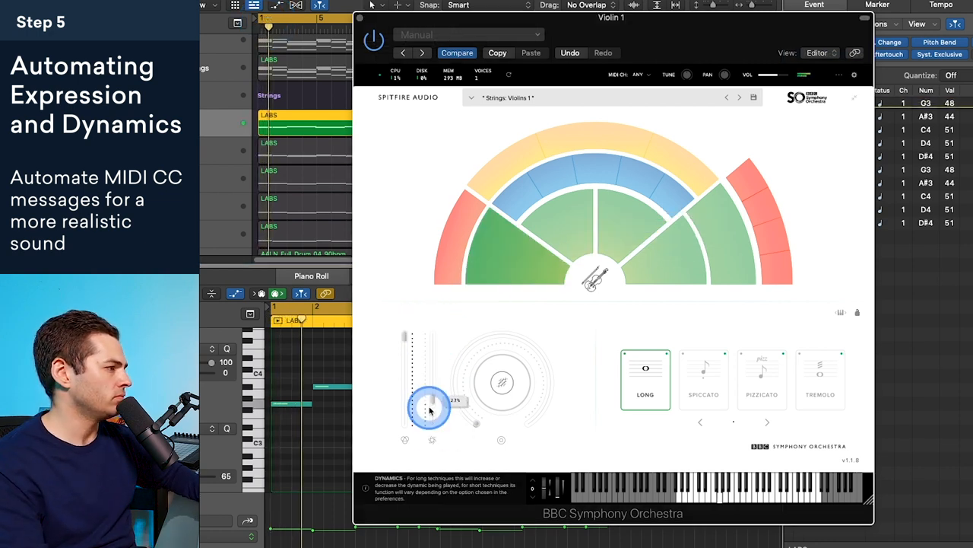
Step: Sweep Violin 1's Dynamics fader up and down, then lower Expression and raise it back
left_click_drag(430, 407, 430, 350)
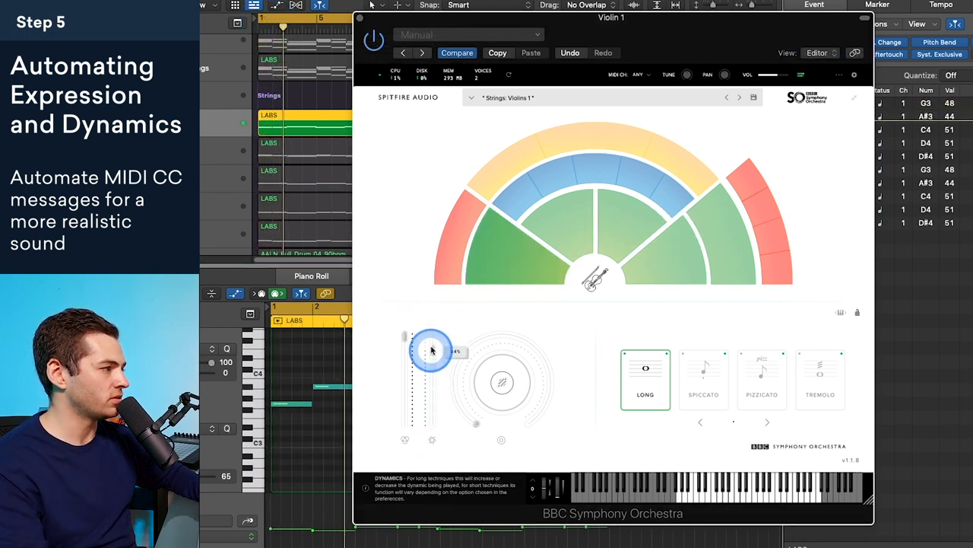
left_click_drag(432, 350, 405, 337)
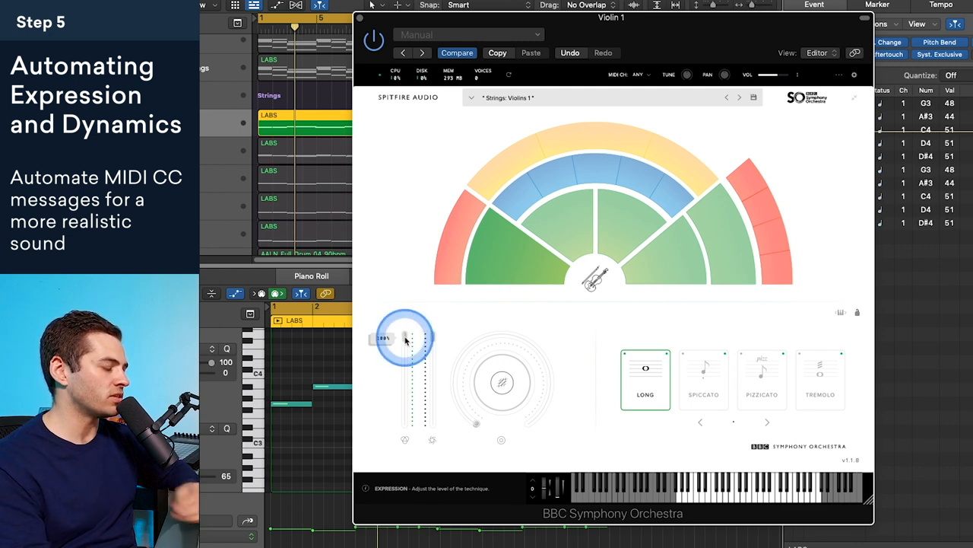
left_click_drag(405, 336, 406, 365)
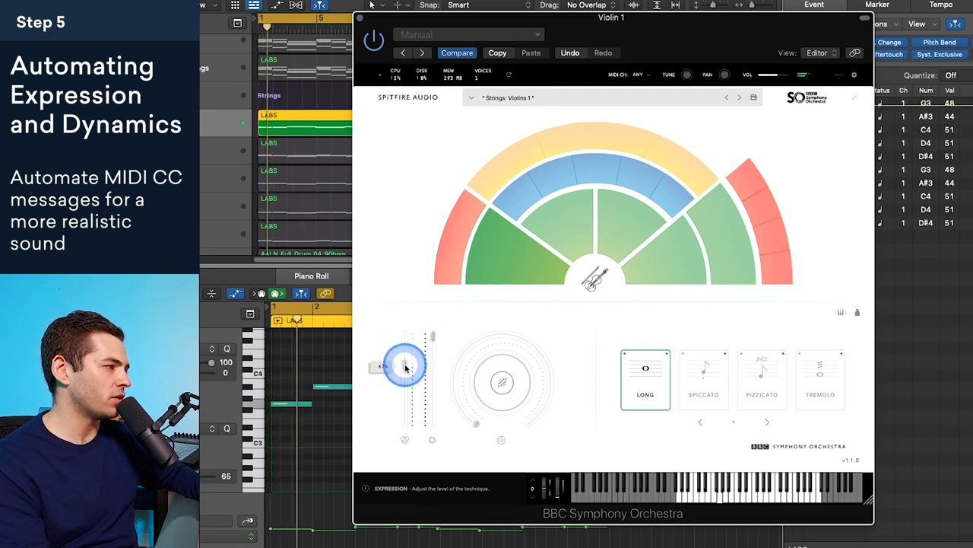
left_click_drag(405, 364, 405, 411)
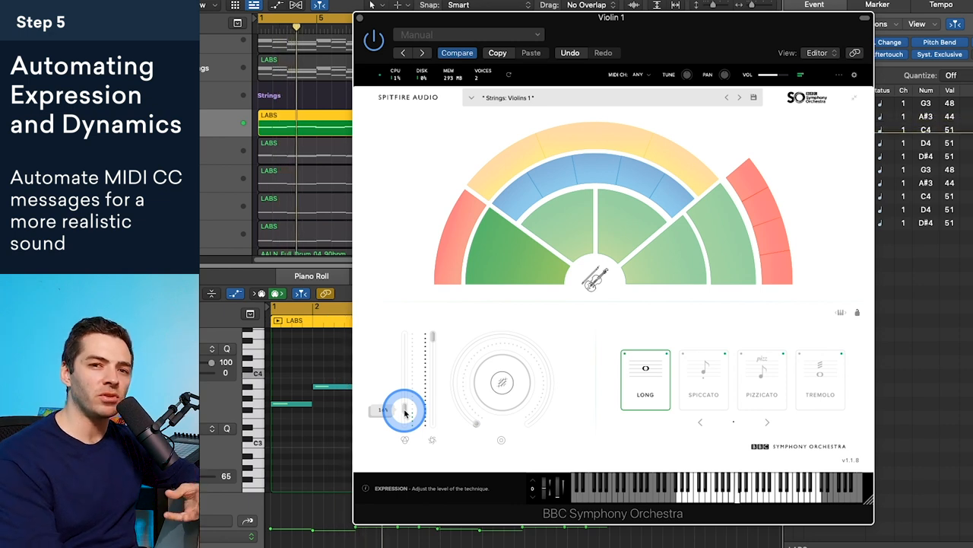
left_click_drag(405, 411, 404, 333)
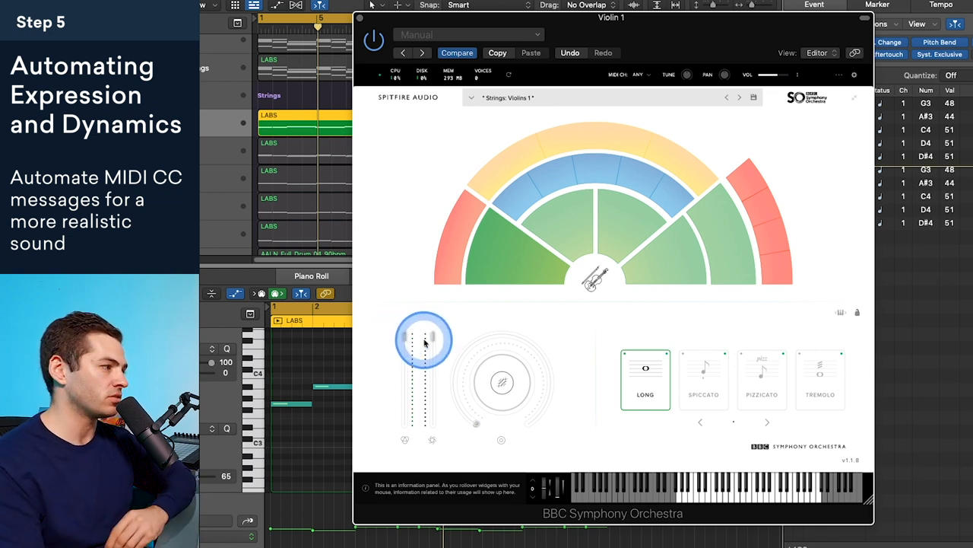
Step: Set the MIDI Draw lane to Modulation and pencil a curve rising from about 70 past 110
right_click(424, 340)
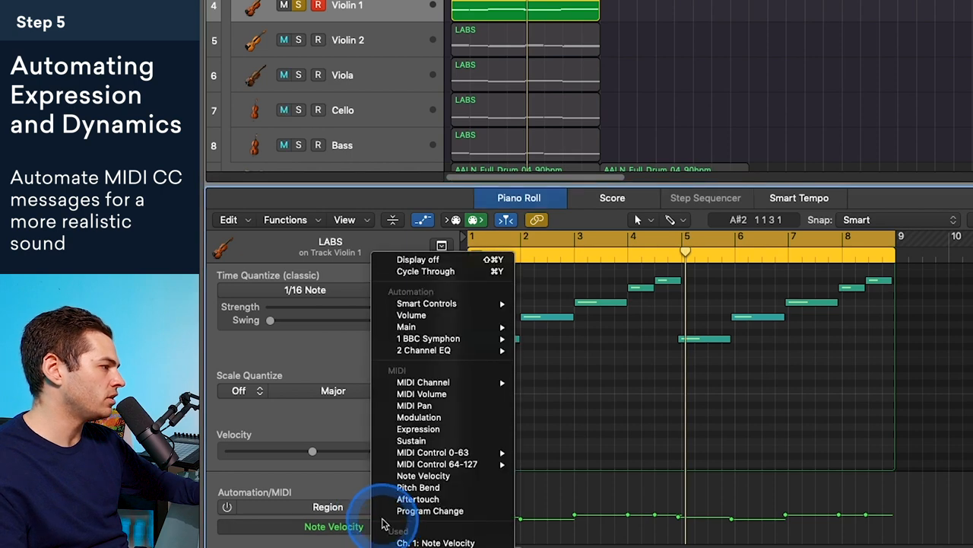
left_click(432, 452)
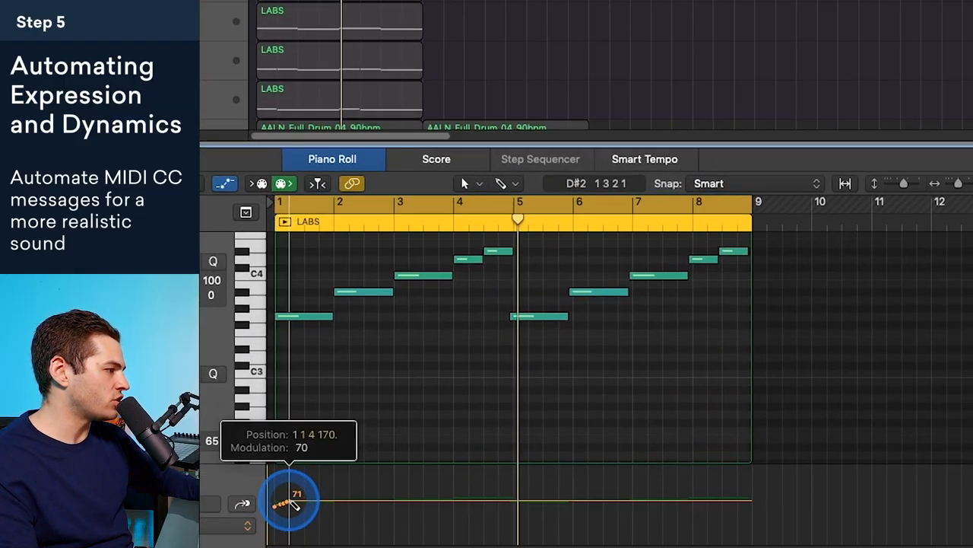
left_click_drag(289, 500, 310, 483)
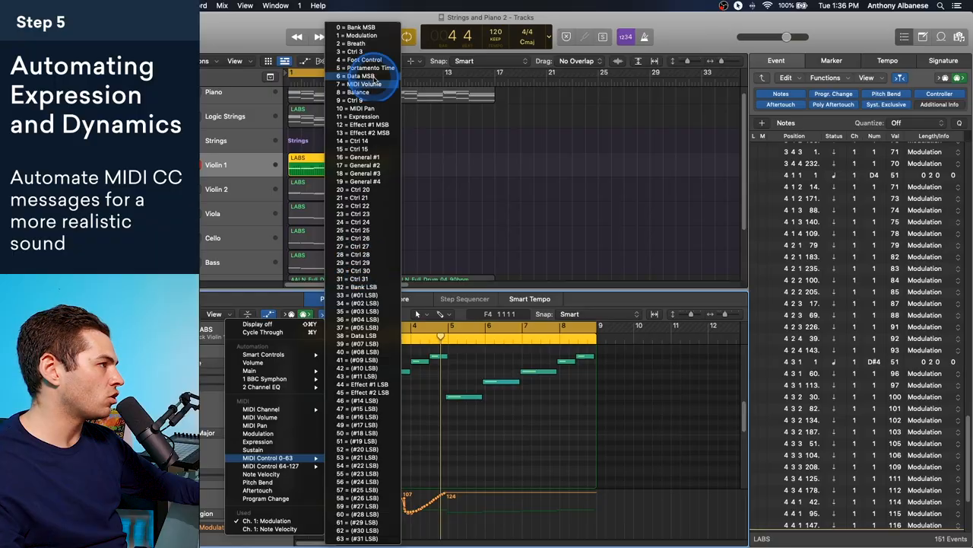
Step: Switch MIDI Draw to Expression and draw a curve dipping to the 50s, then reaching the 90s
left_click(257, 441)
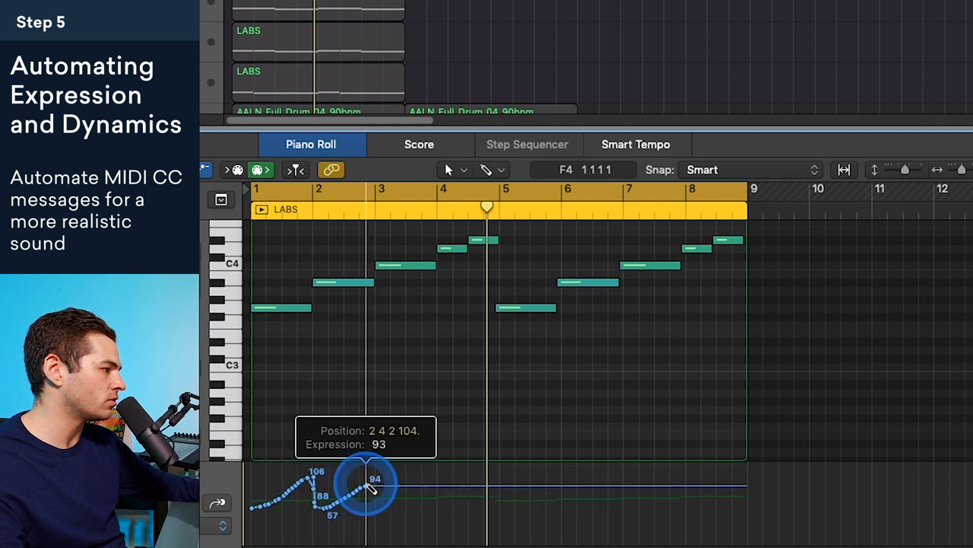
left_click_drag(372, 479, 468, 494)
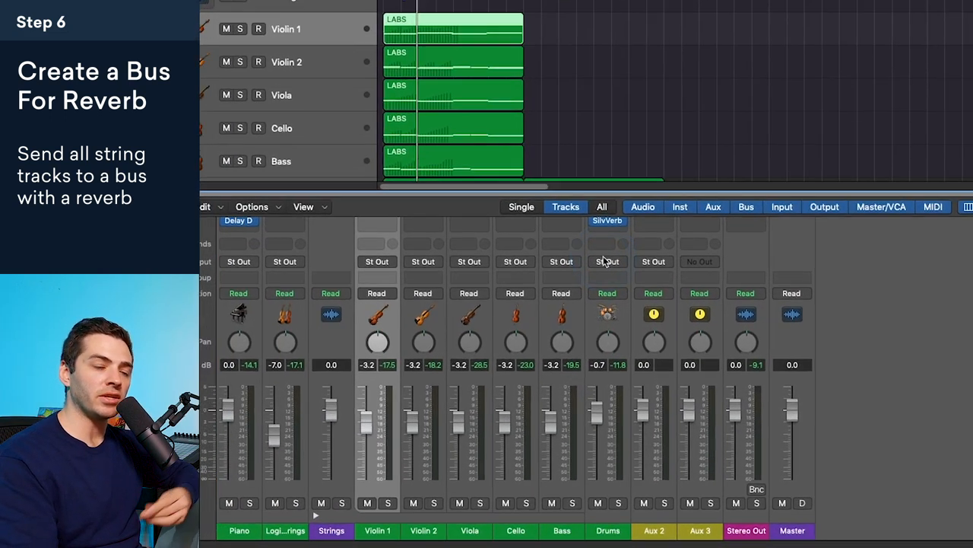
Step: Create an aux strip at -0.7 dB on Bus 1 and send all five strings there
left_click(330, 93)
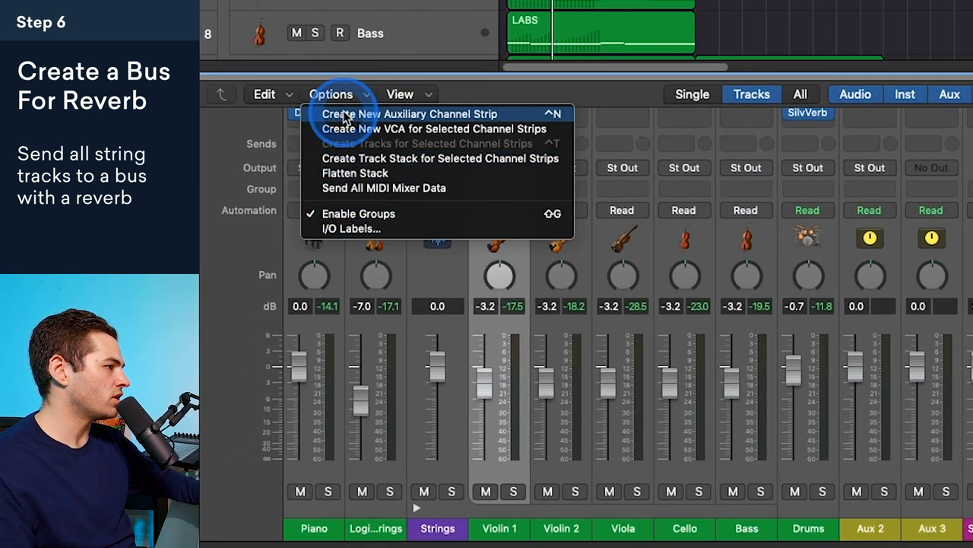
left_click(409, 113)
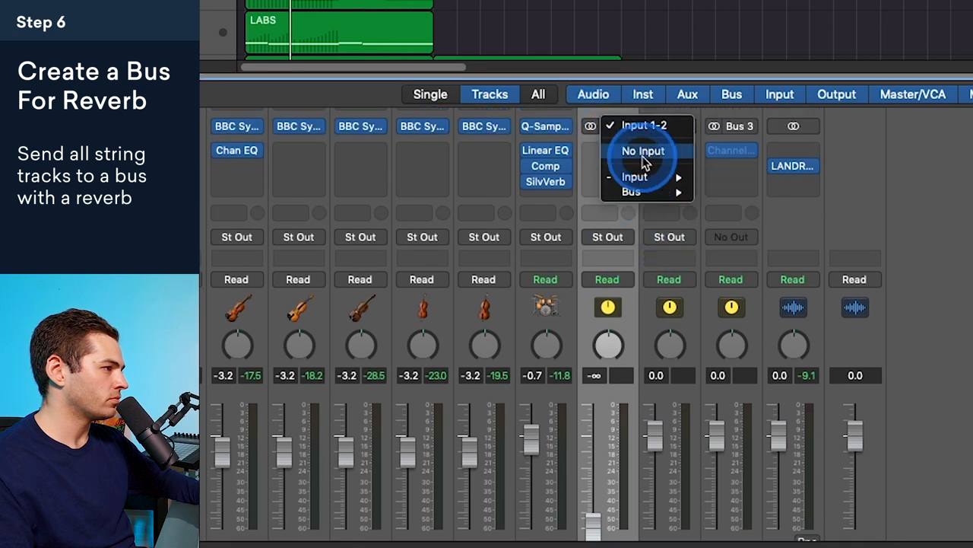
left_click(642, 151)
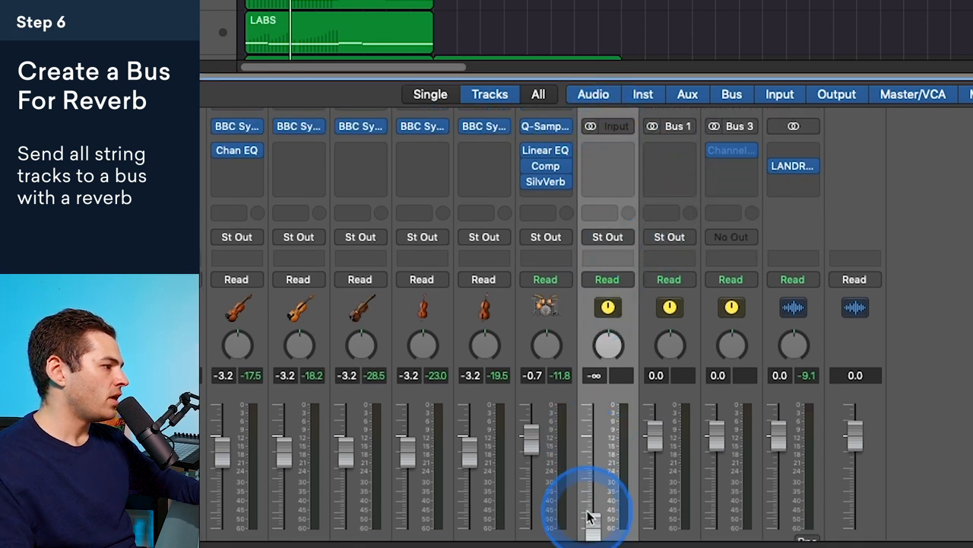
left_click_drag(593, 518, 592, 441)
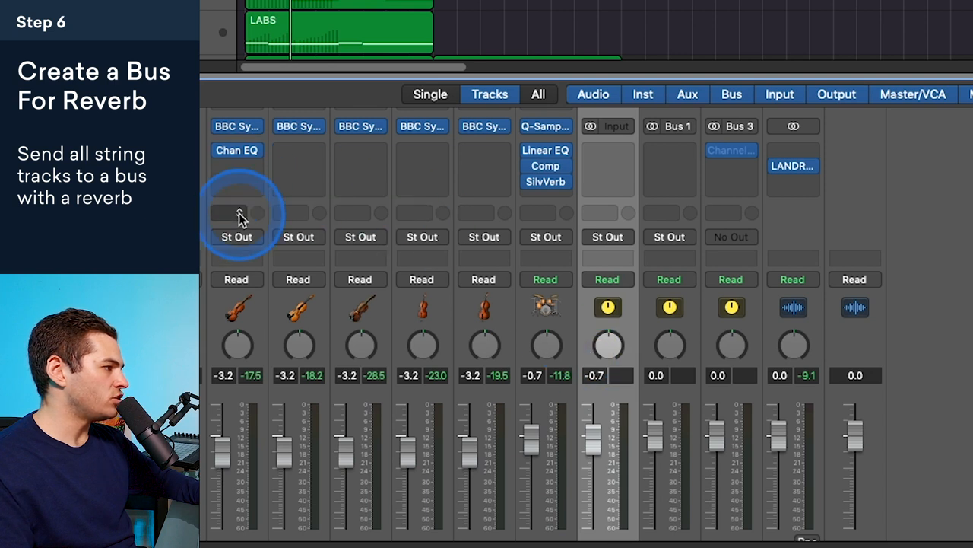
left_click(236, 213)
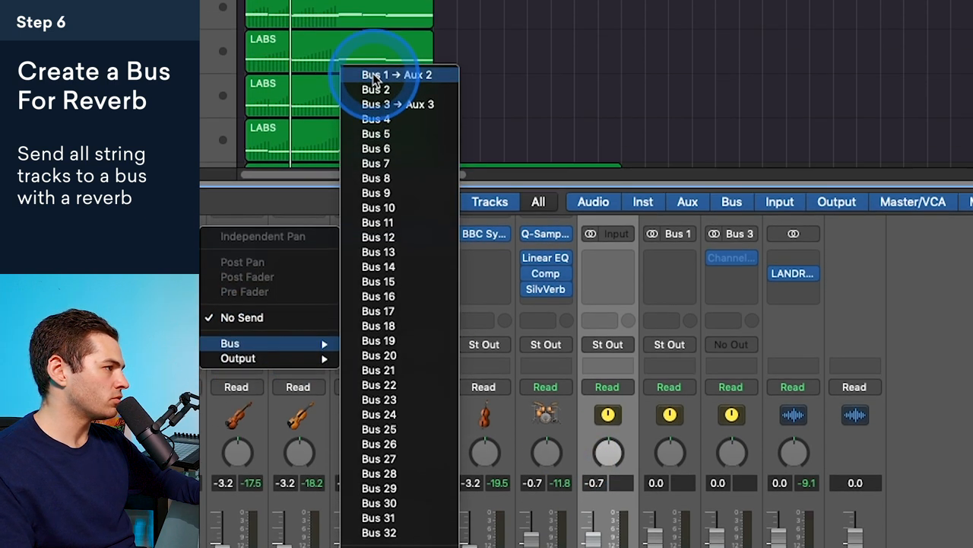
left_click(374, 75)
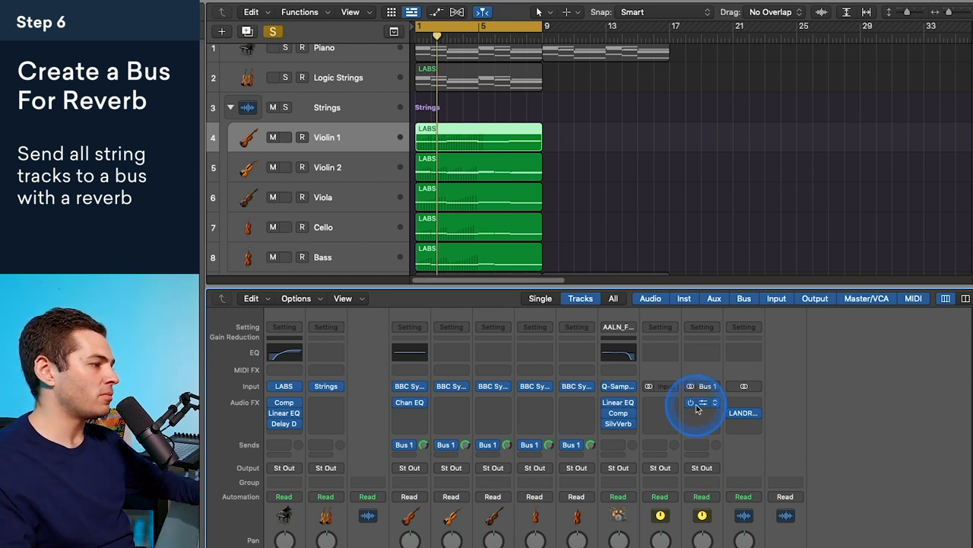
Step: On Aux 2's TAL-Reverb III, enlarge the room size and rebalance the Dry and Wet sliders
scroll("down", 3)
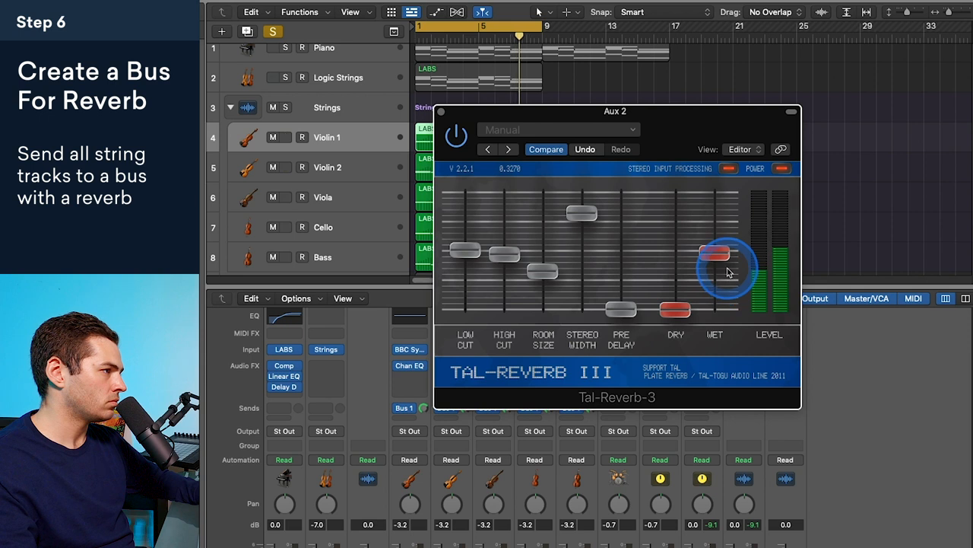
left_click_drag(727, 270, 703, 293)
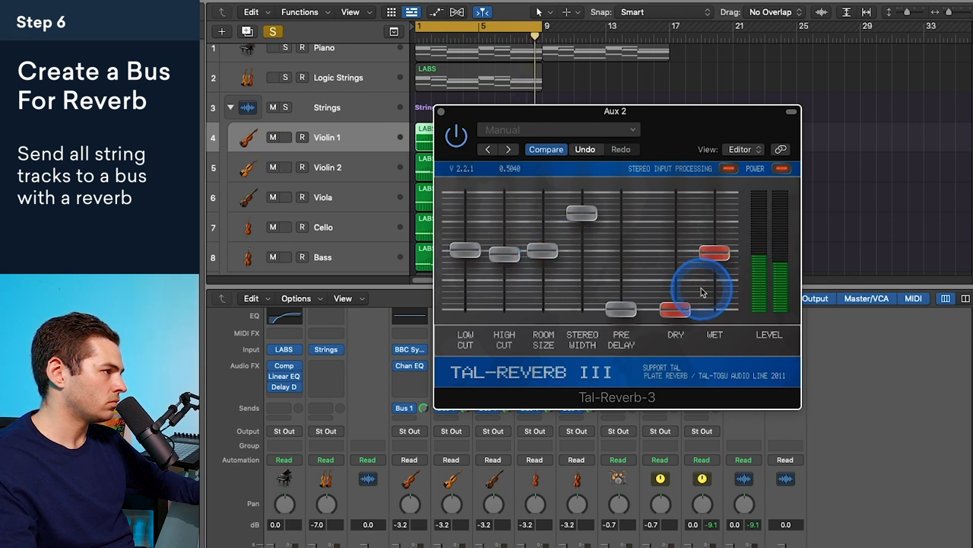
left_click_drag(703, 293, 719, 242)
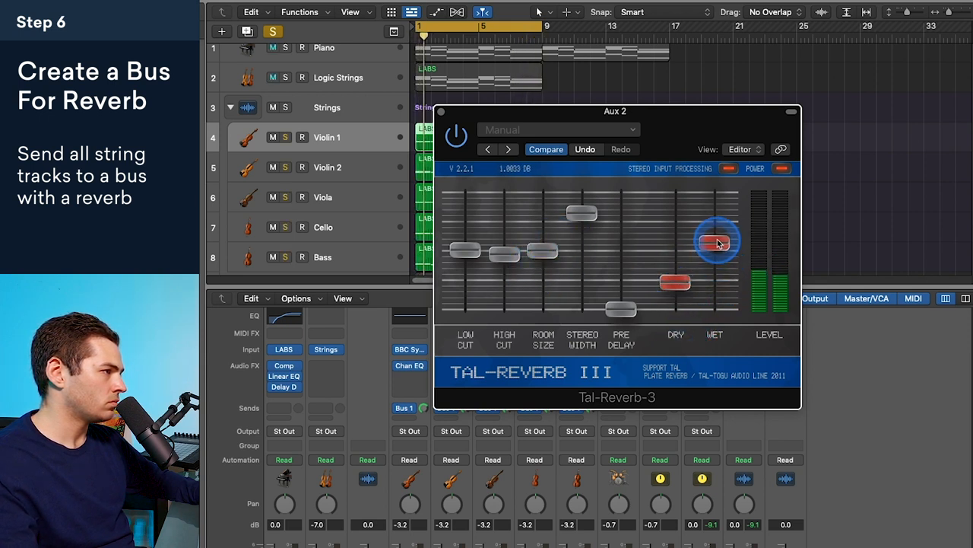
left_click_drag(715, 241, 714, 245)
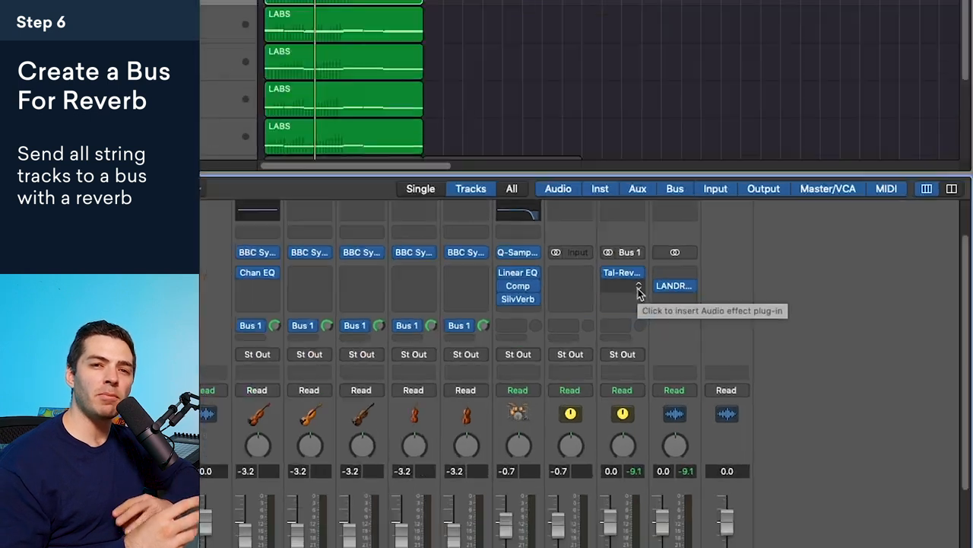
Step: Insert Channel EQ after the reverb, shelving highs down ~20 dB above 2 kHz and tweaking 100 Hz
left_click(622, 289)
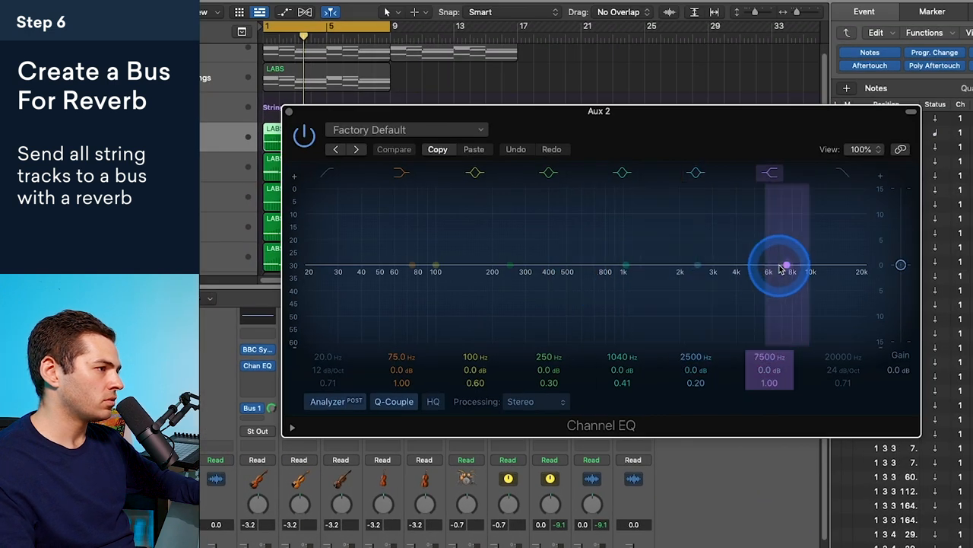
left_click_drag(780, 264, 795, 282)
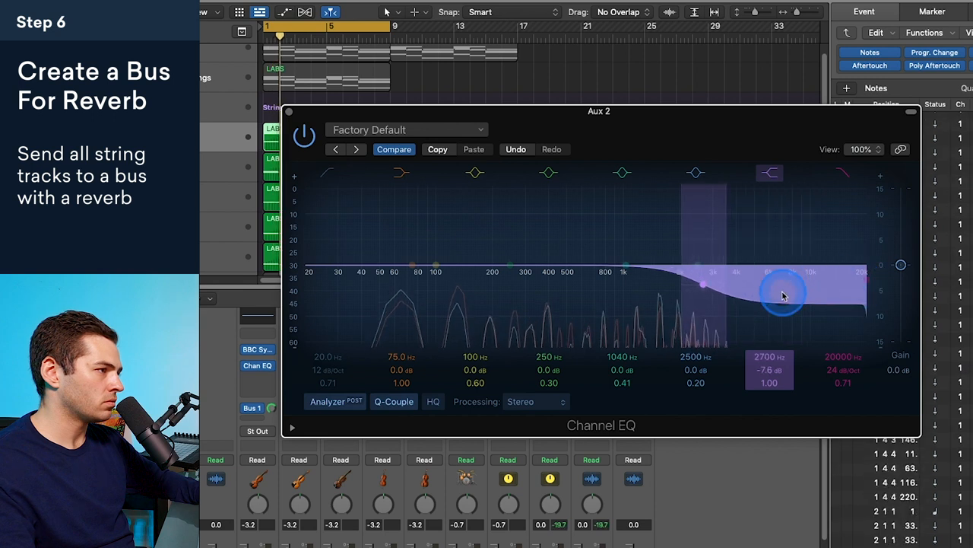
left_click_drag(783, 293, 761, 369)
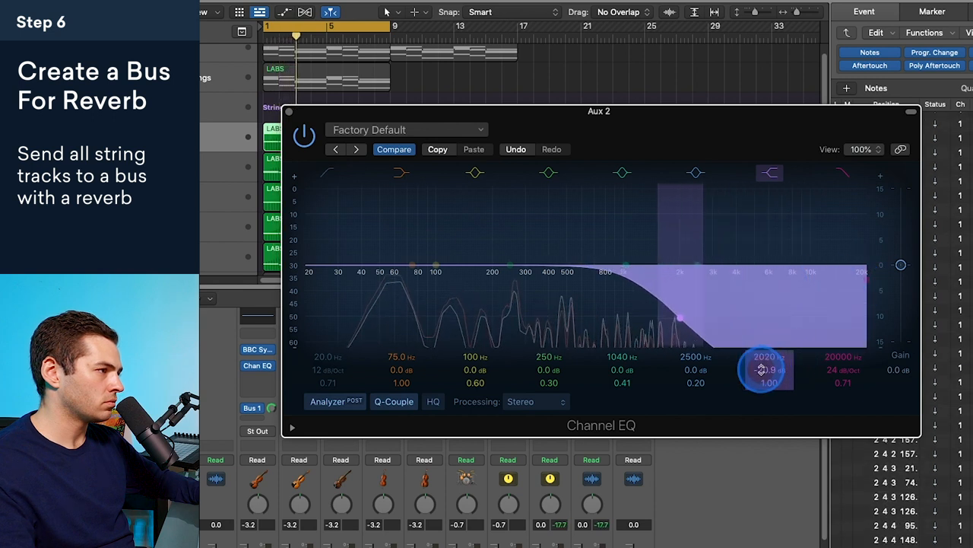
left_click(433, 270)
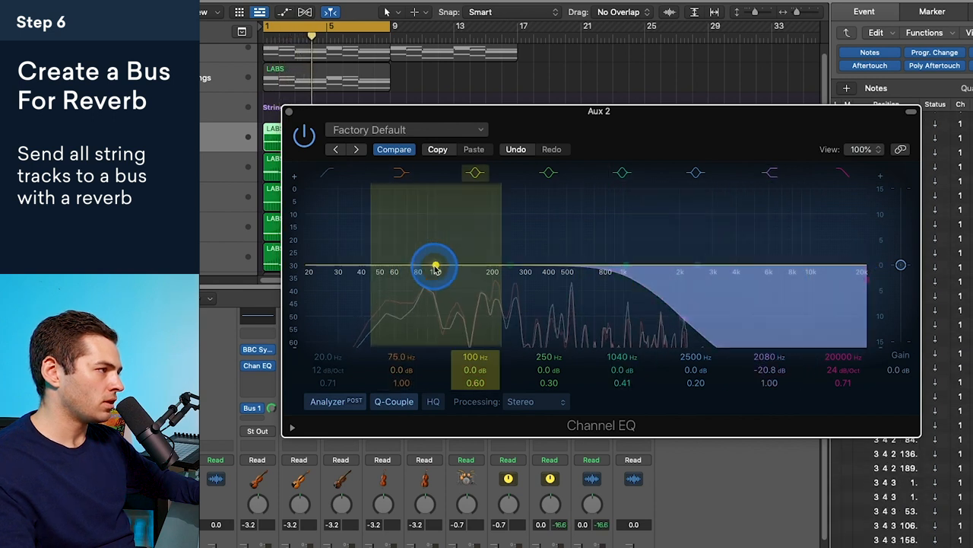
left_click_drag(433, 267, 433, 231)
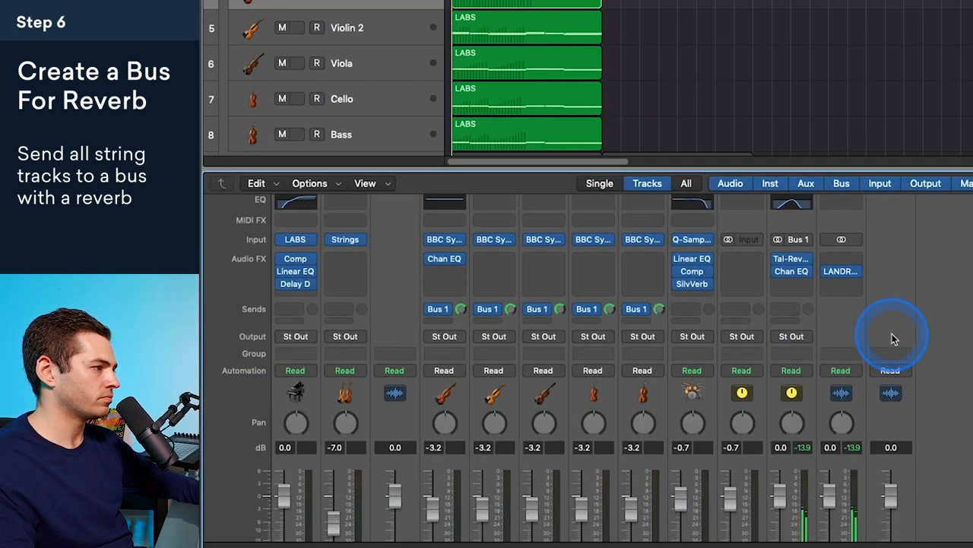
Step: Pull Violin 1 to -3.6 dB and Strings to -2.4 dB, and set the Aux 2 return to -0.4 dB
scroll("down", 3)
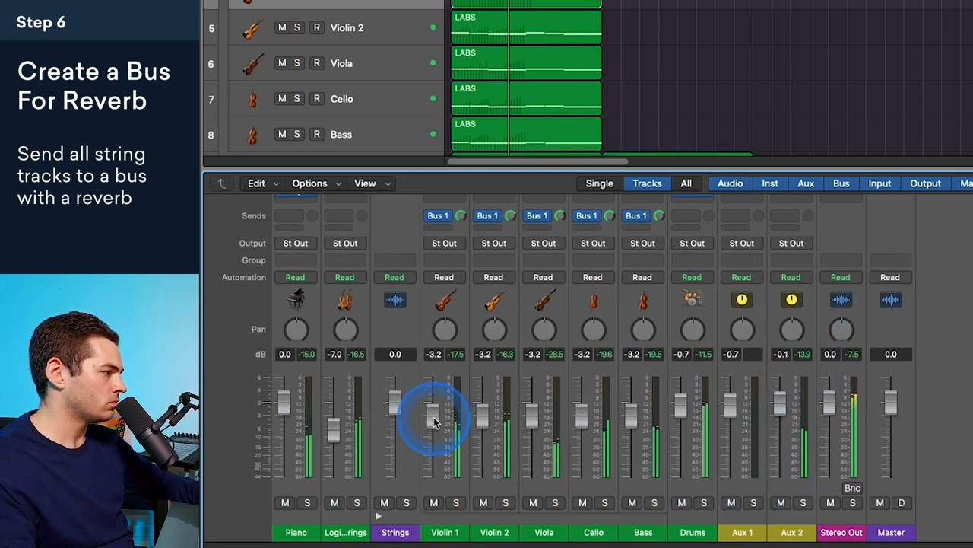
left_click_drag(433, 407, 433, 419)
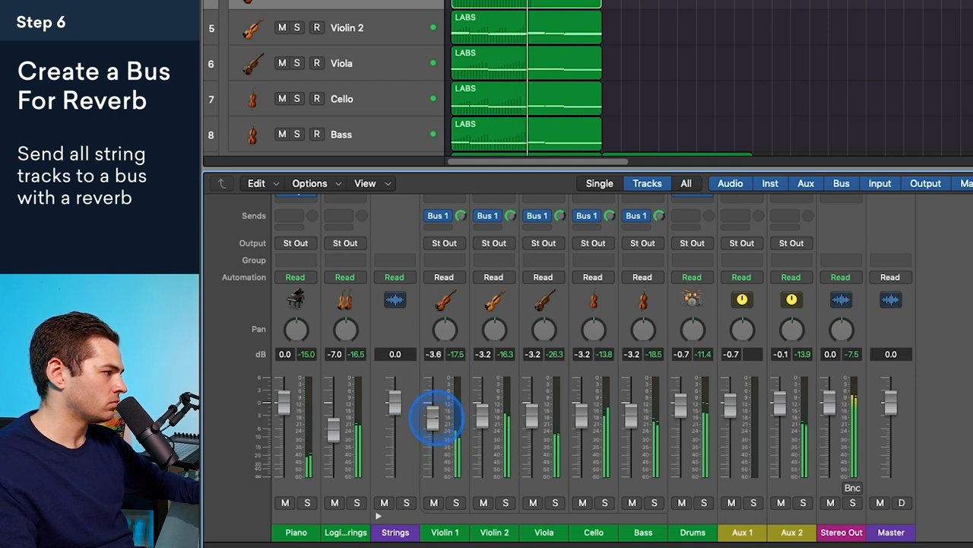
left_click_drag(395, 414, 395, 468)
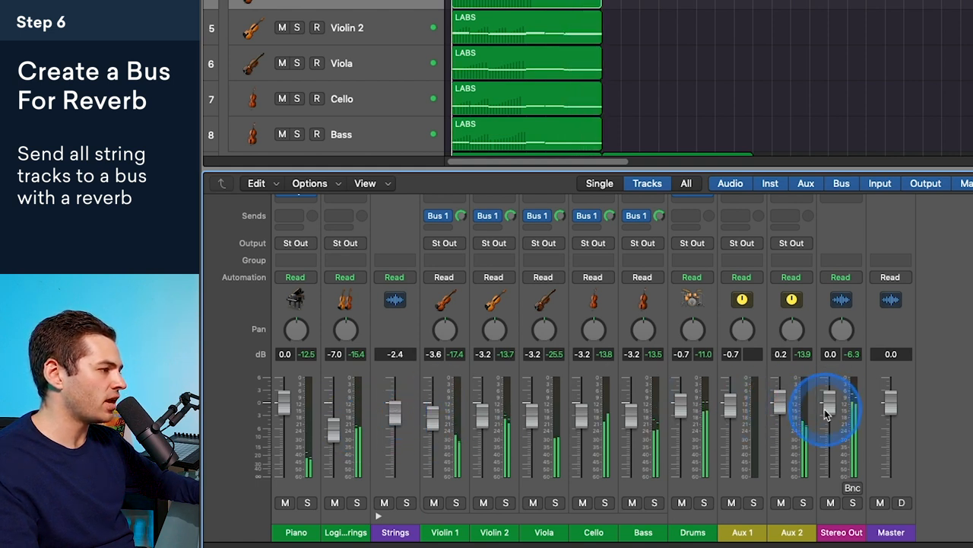
left_click_drag(791, 399, 791, 399)
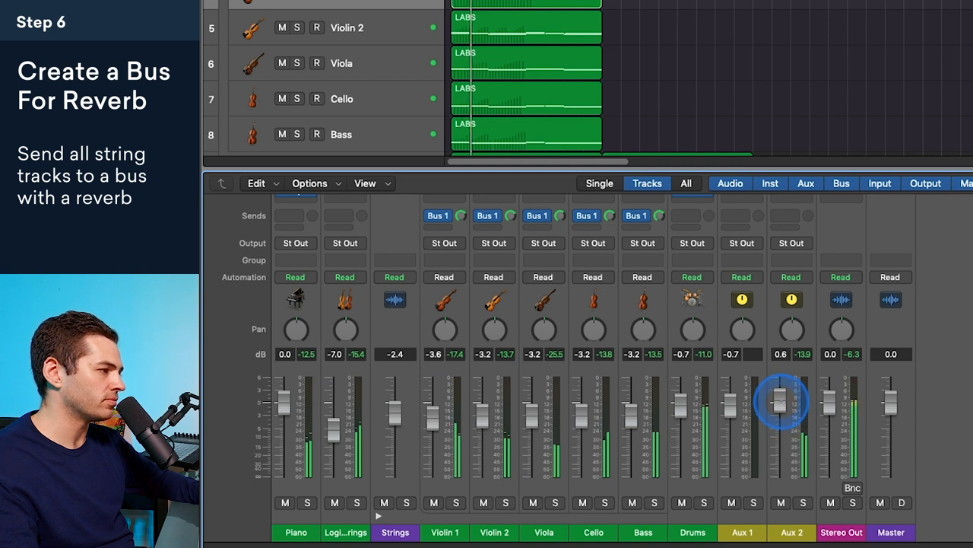
left_click_drag(781, 394, 781, 403)
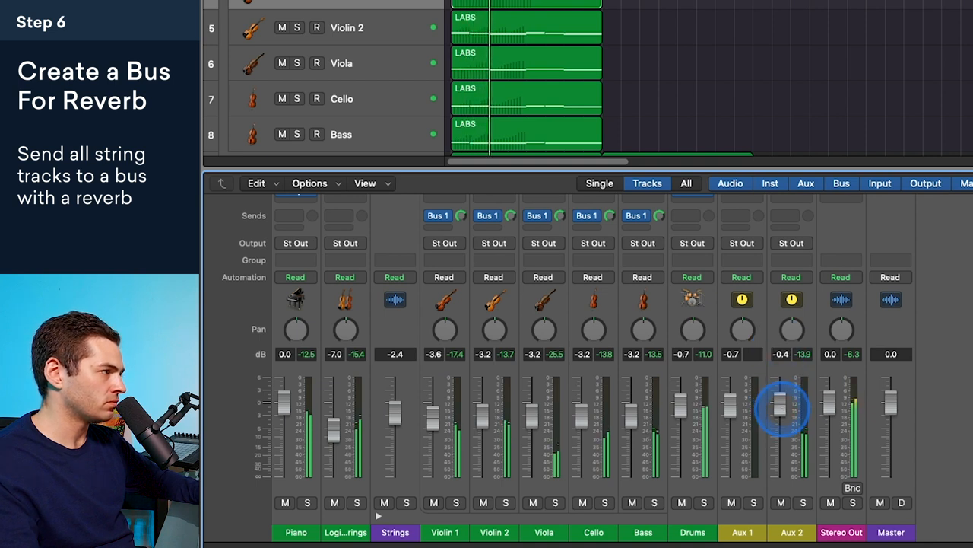